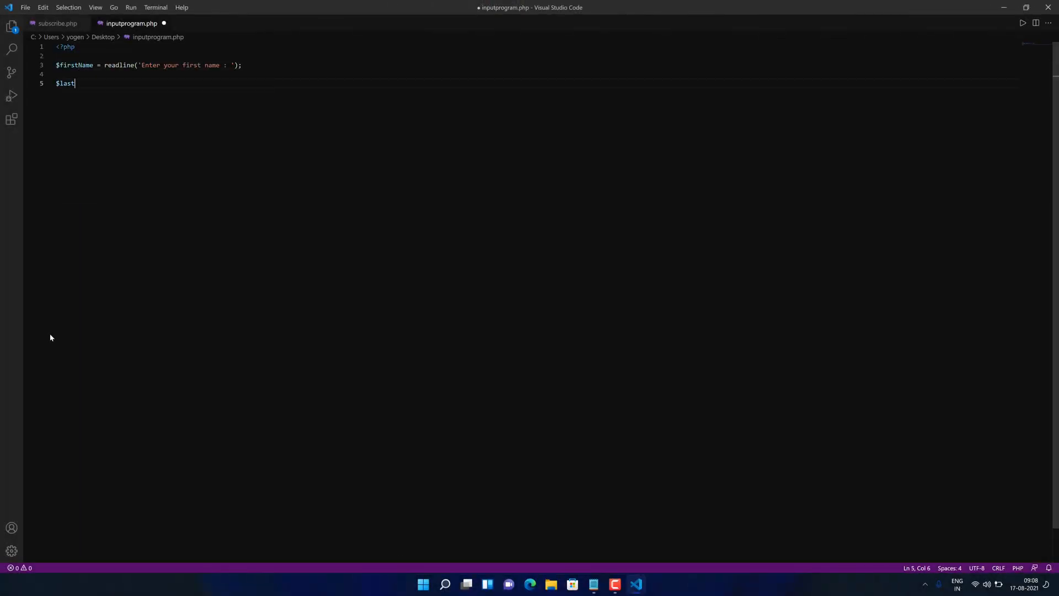
Step: Add the last-name readline line to inputprogram.php, then run it and enter 'Singh'
text(Name = readline('Enter your last name : ');)
text(Yogendra)
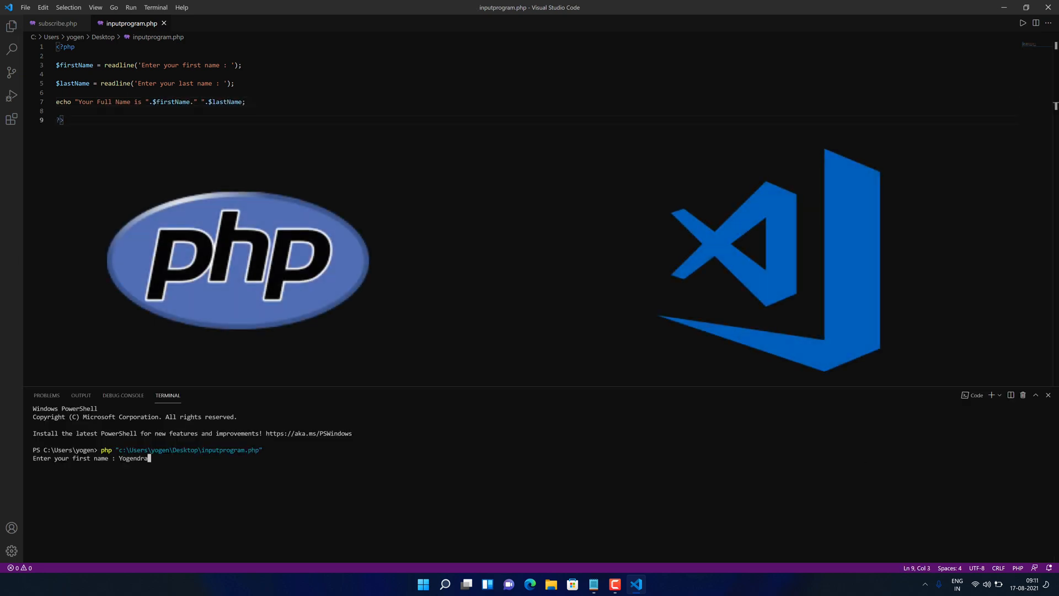
text(Singh)
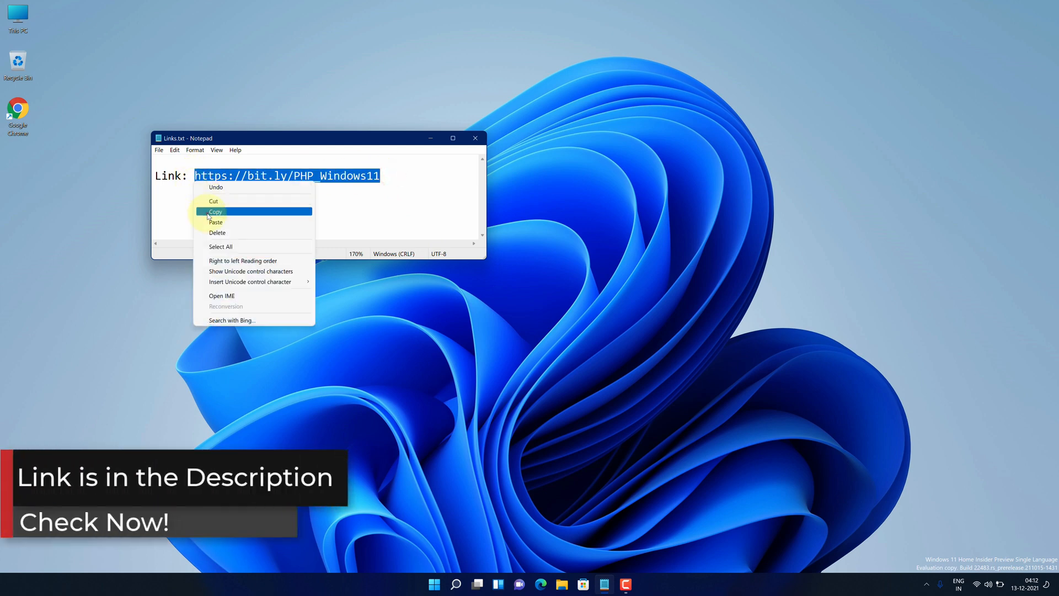
Step: Open the PHP-on-Windows-11 article from the Notepad link and follow its windows.php.net/download link
click(215, 212)
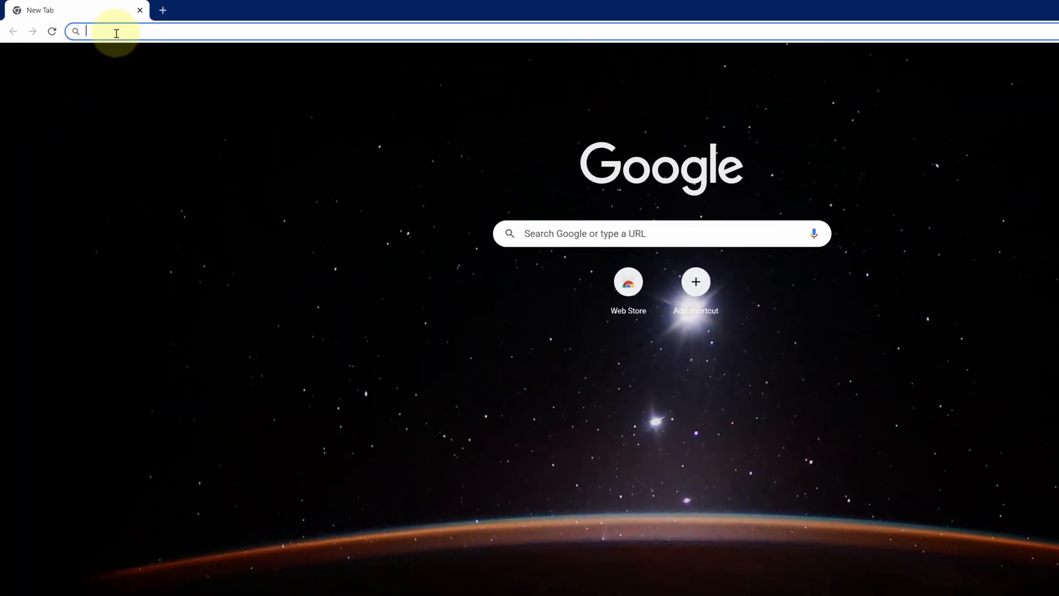
mouse_move(153, 119)
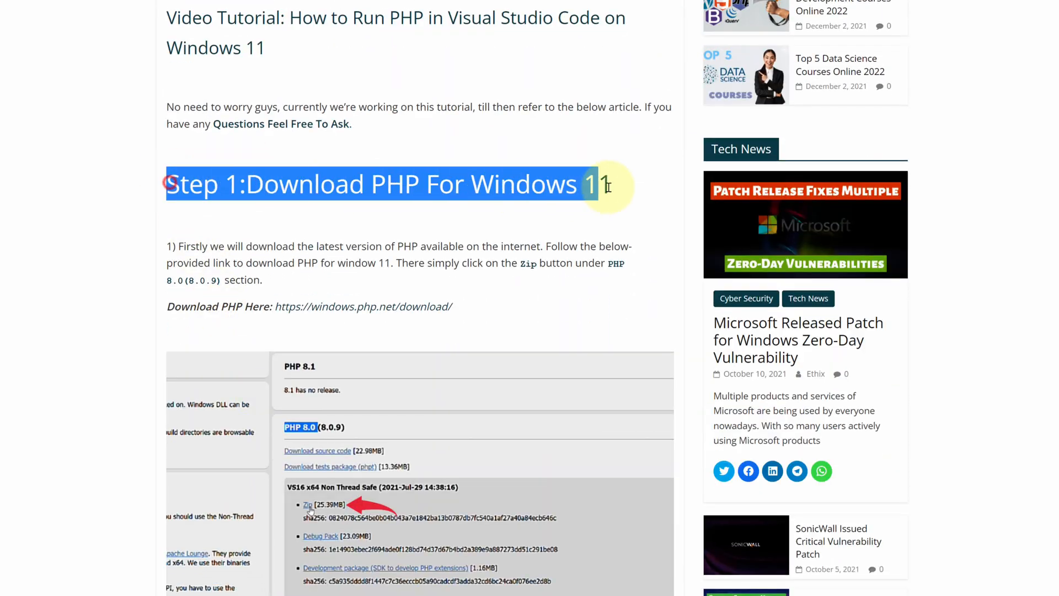
scroll(down, 3)
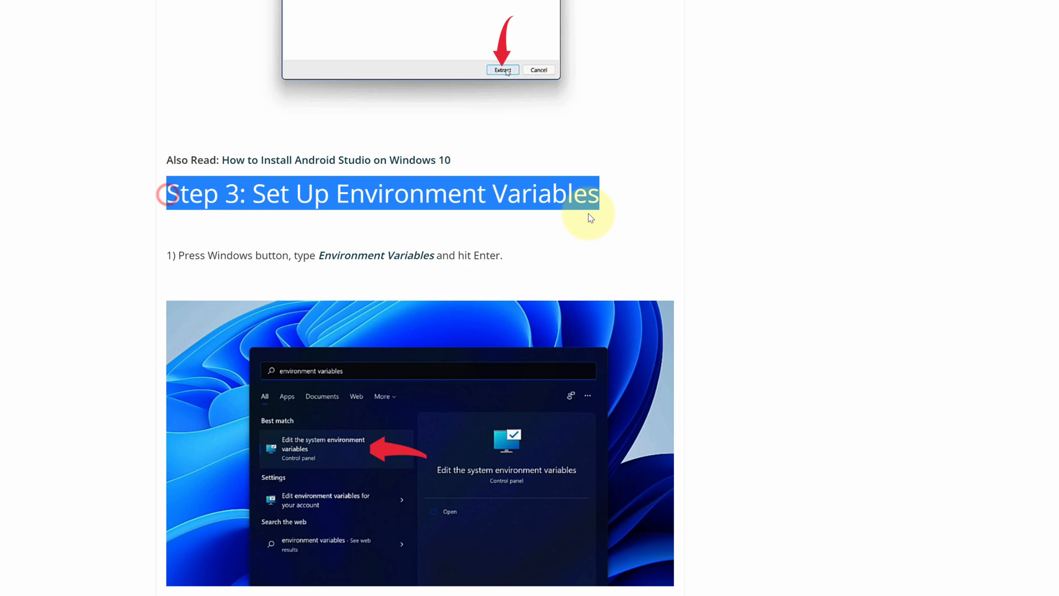
scroll(down, 3)
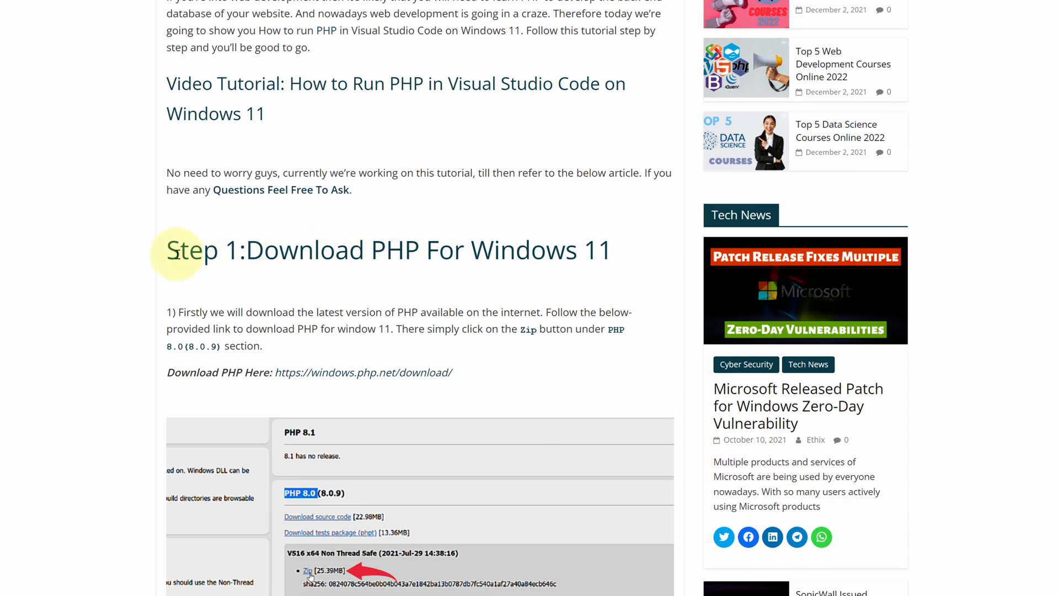
drag(167, 250, 247, 250)
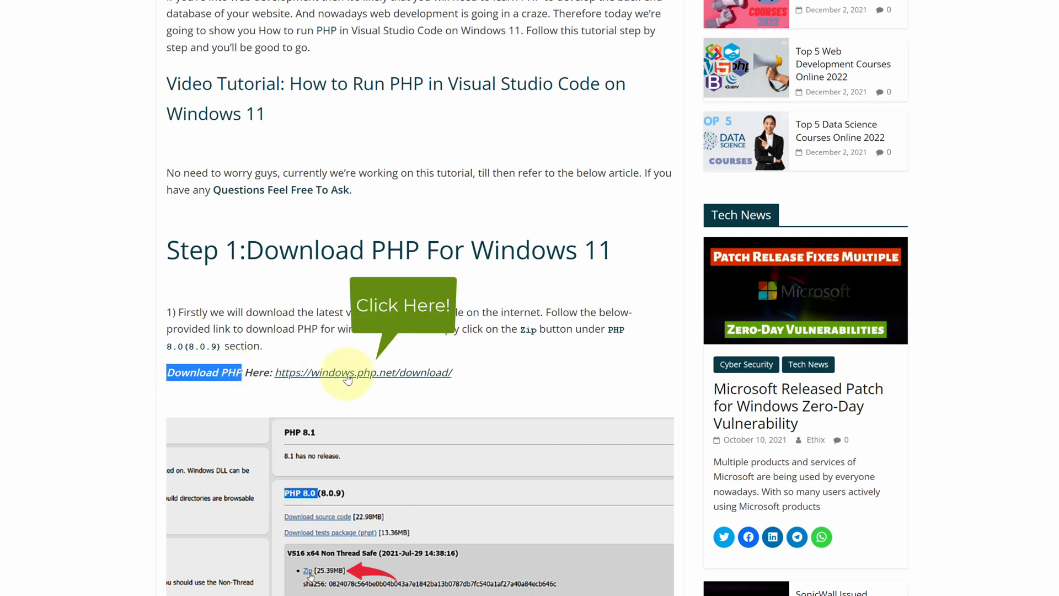
click(363, 372)
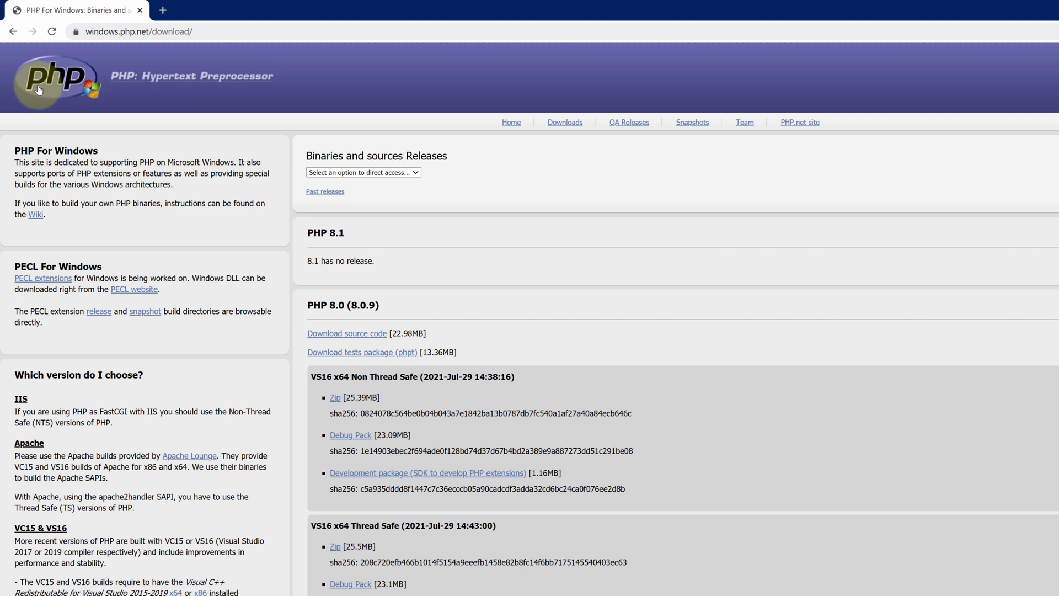
mouse_move(140, 126)
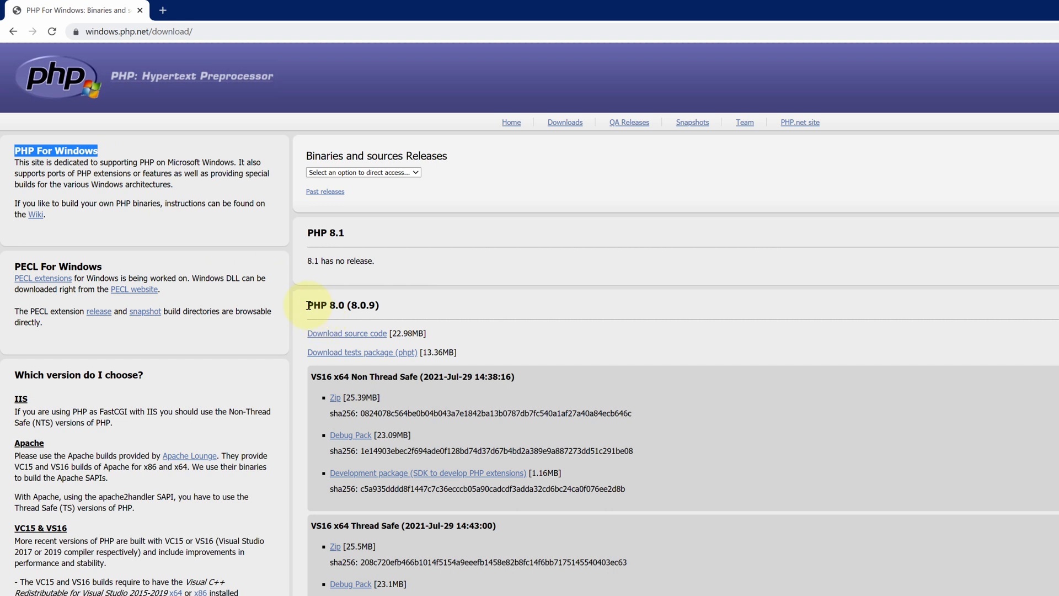
Step: Download the PHP 8.0 VS16 x64 Non Thread Safe zip and open the downloaded file
double_click(327, 305)
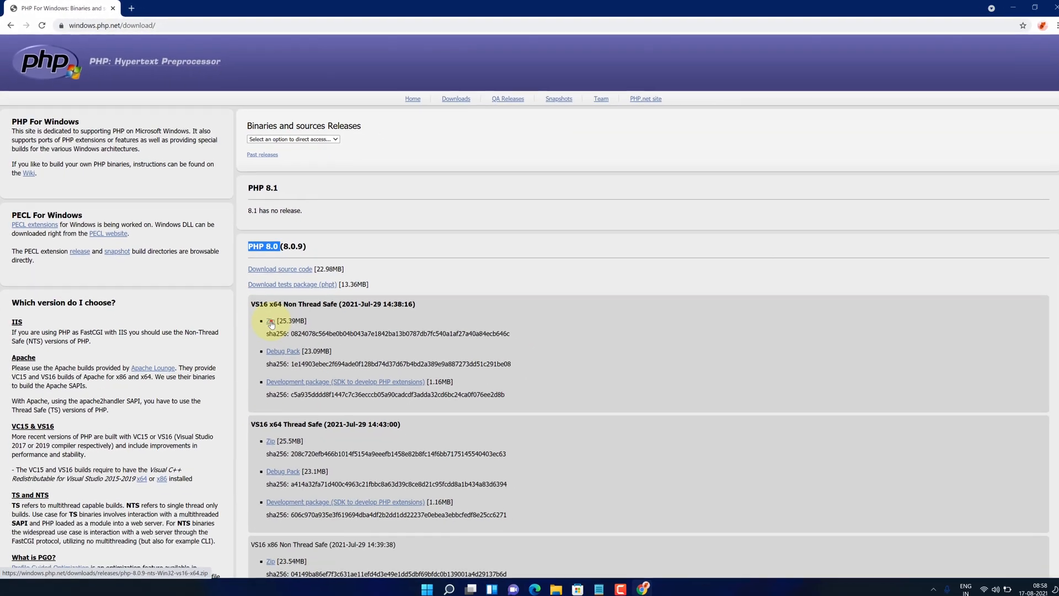
click(269, 321)
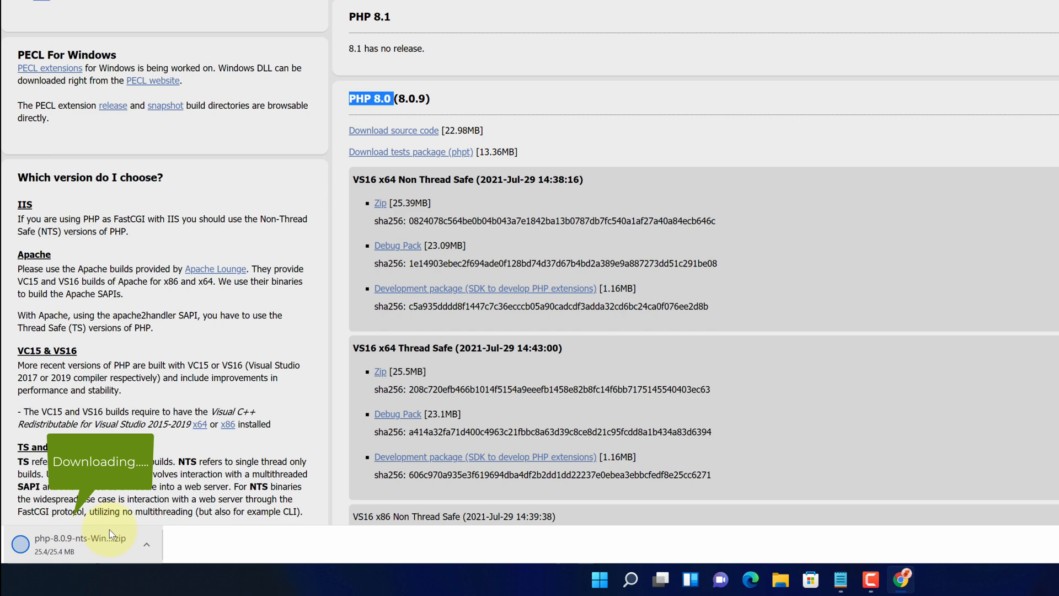
mouse_move(120, 499)
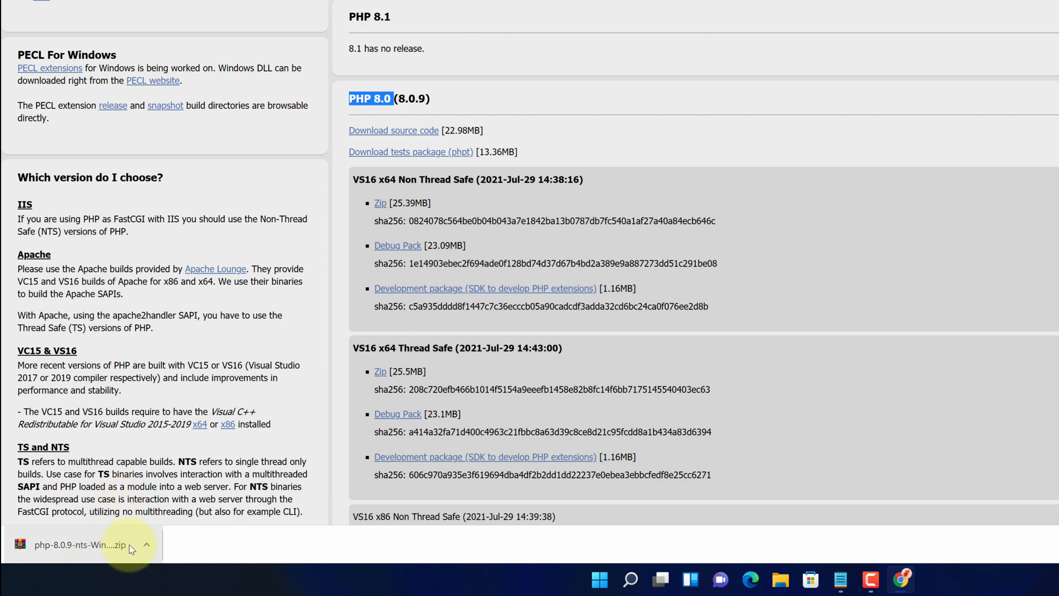
click(147, 545)
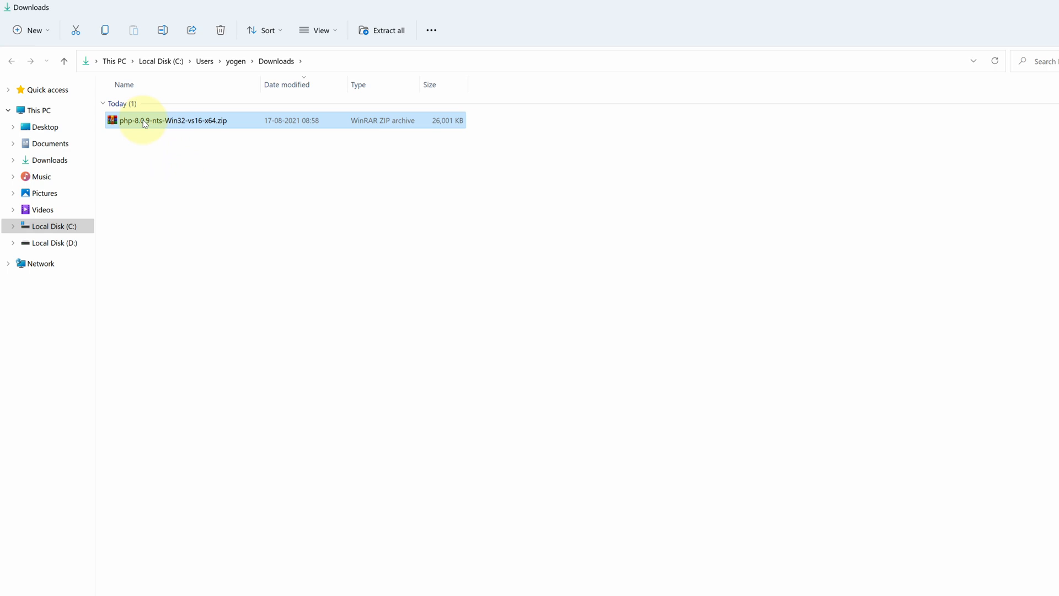
mouse_move(162, 125)
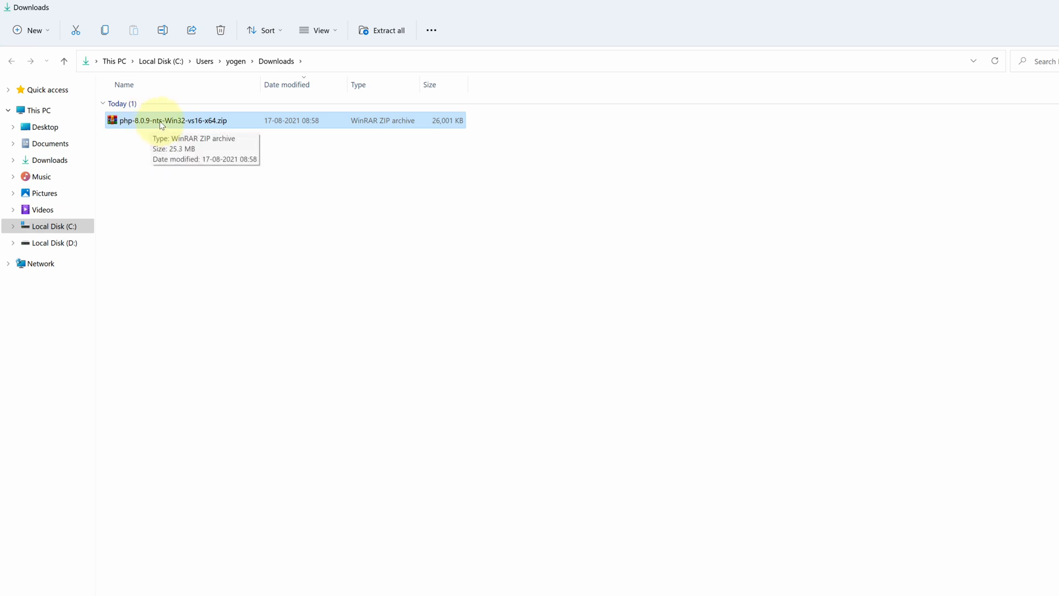
Step: Extract All from the PHP zip into a newly created C:\php8 folder
right_click(163, 121)
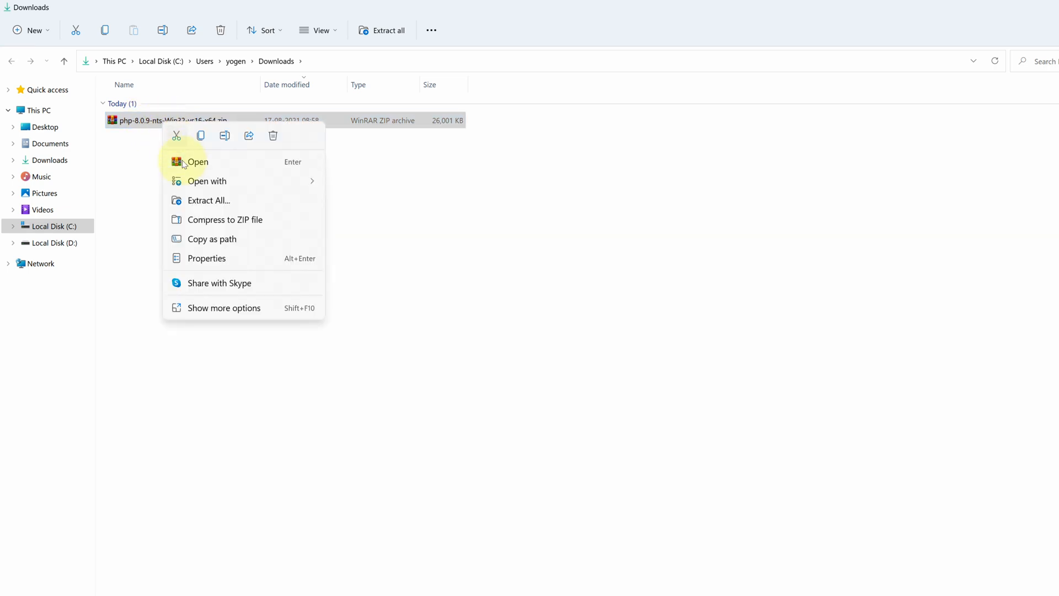
mouse_move(199, 206)
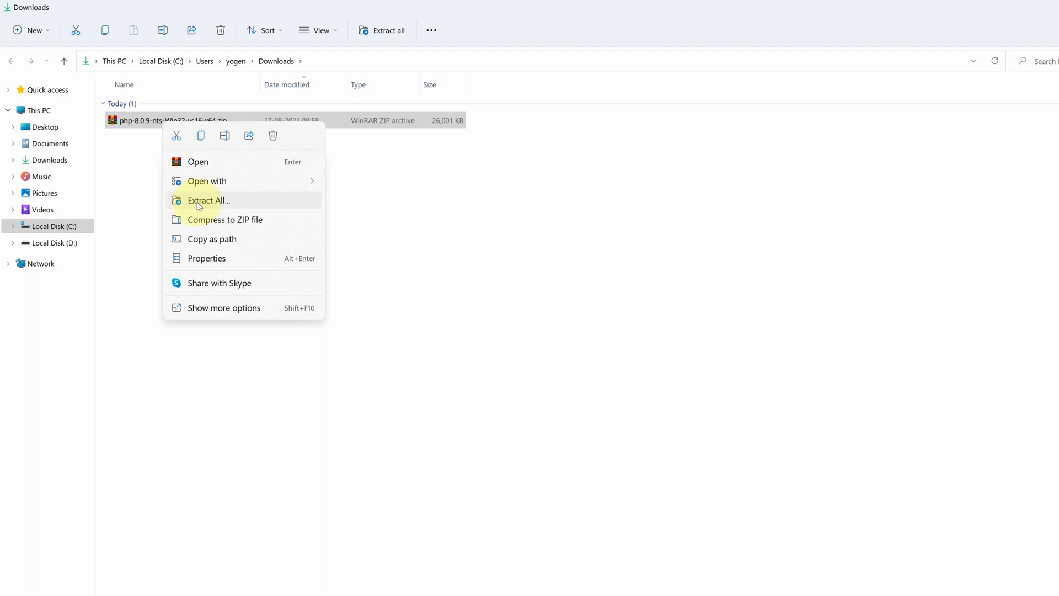
click(208, 201)
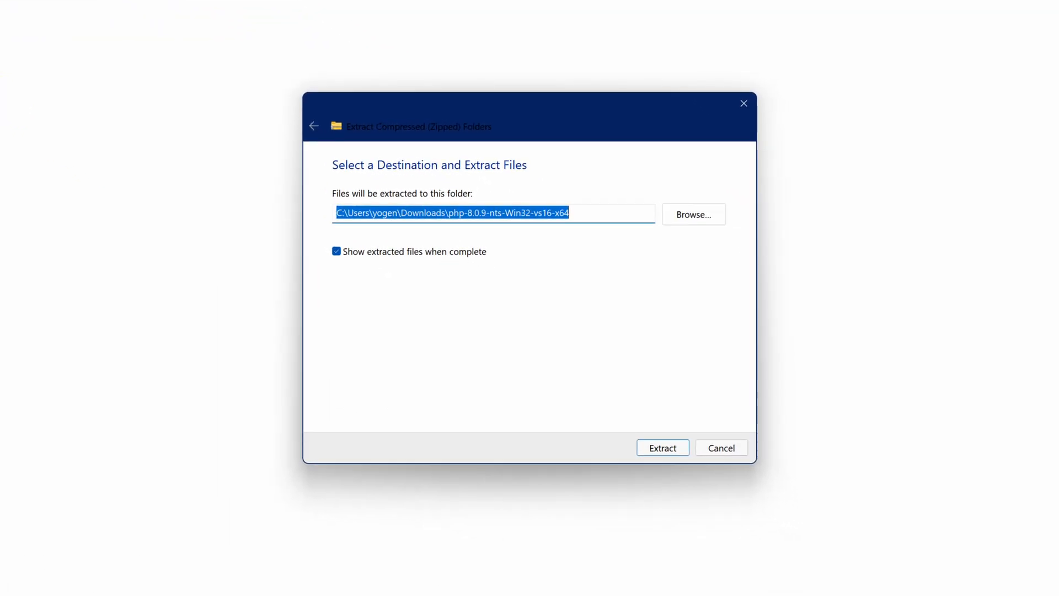
click(694, 216)
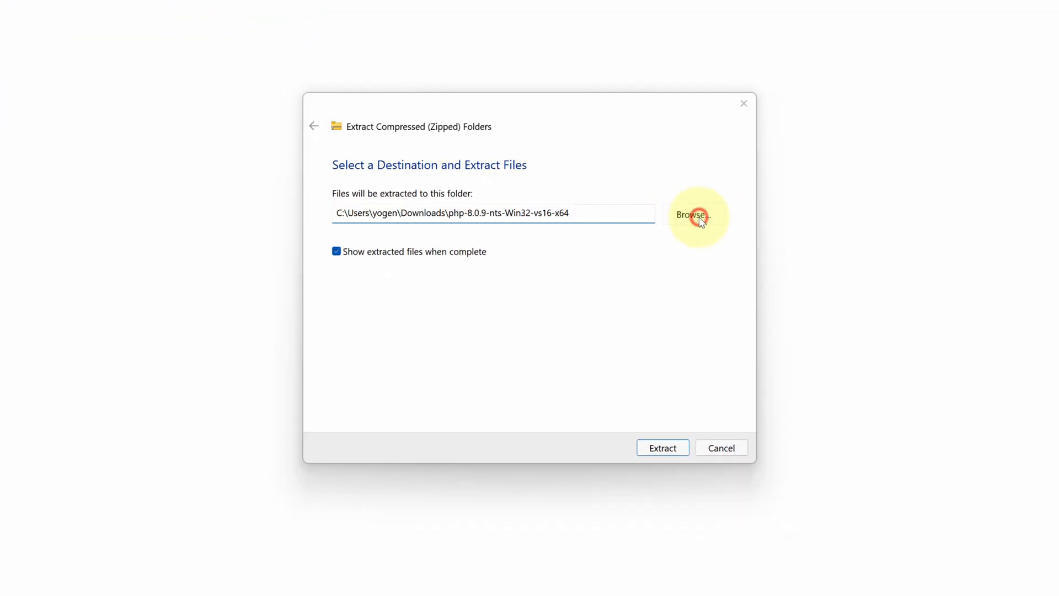
click(693, 215)
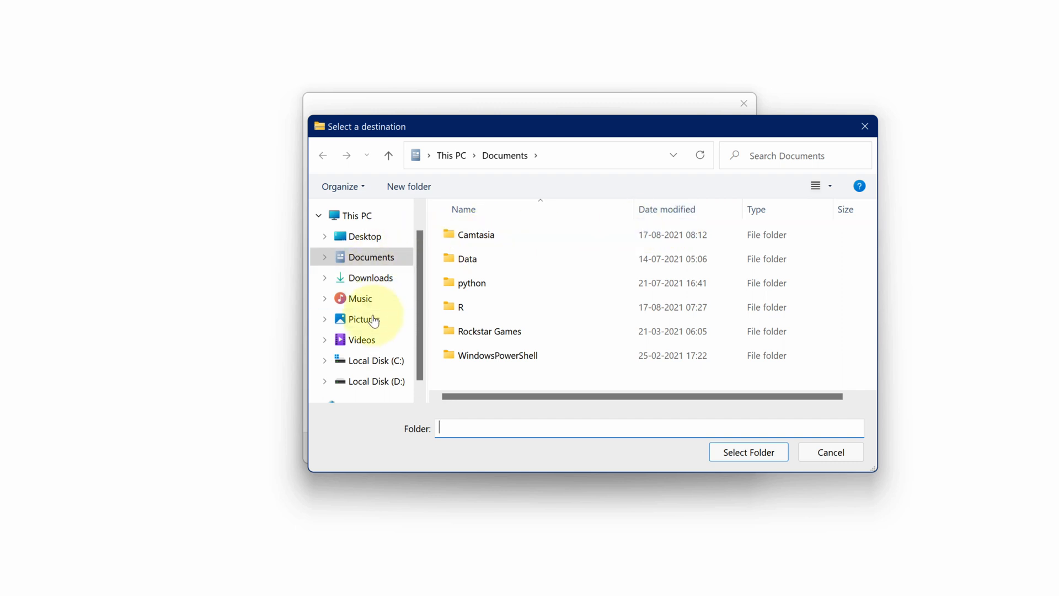
click(364, 360)
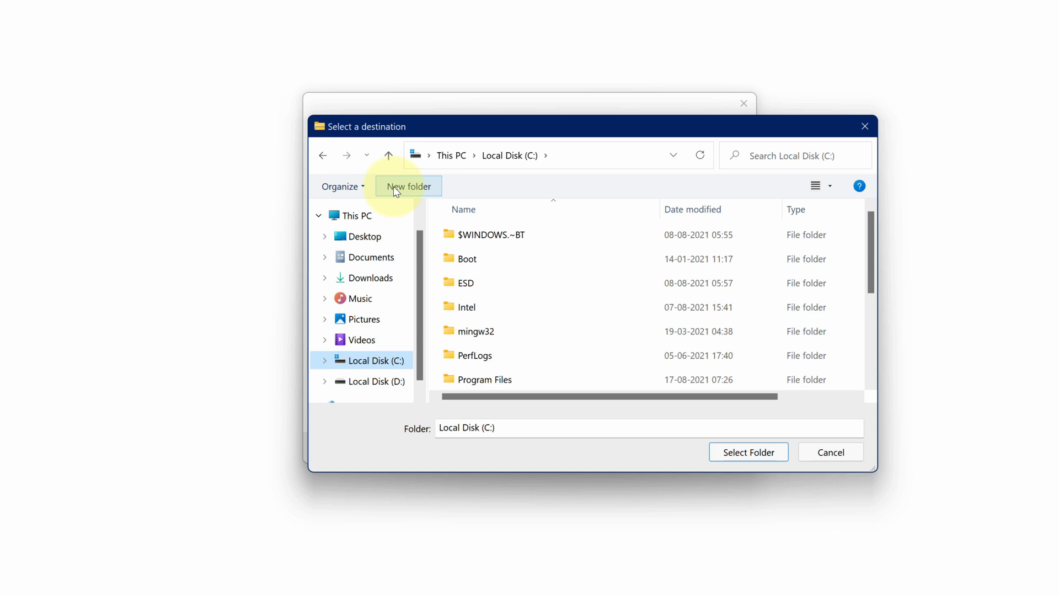
click(409, 186)
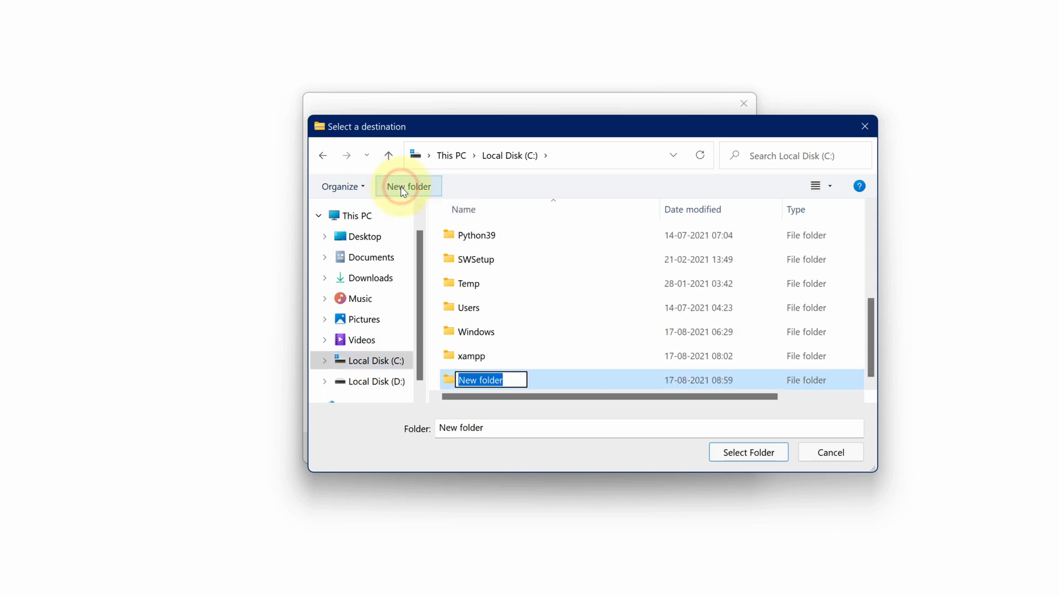
mouse_move(513, 376)
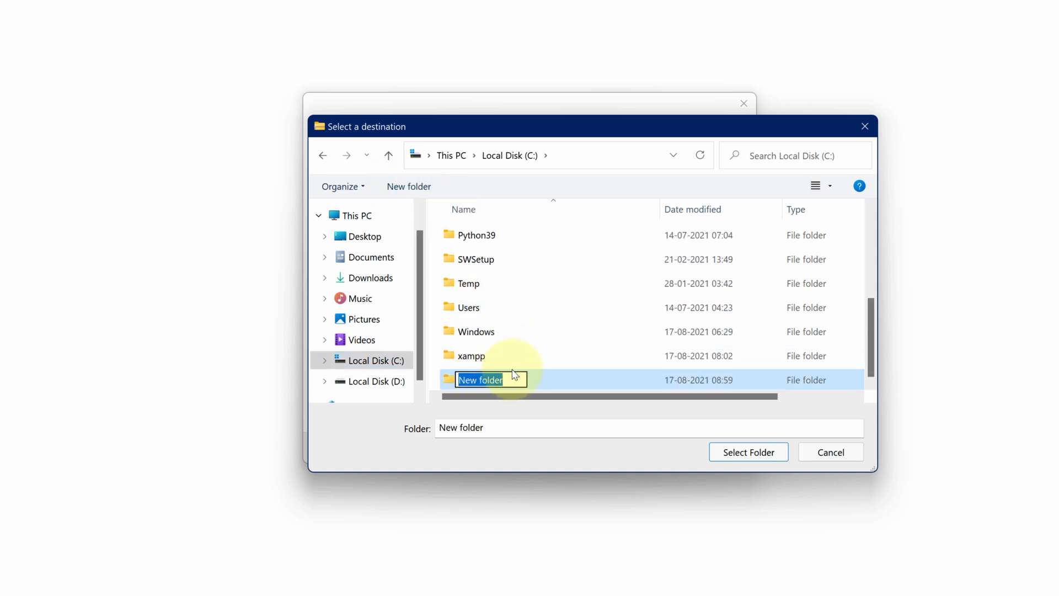
text(php8)
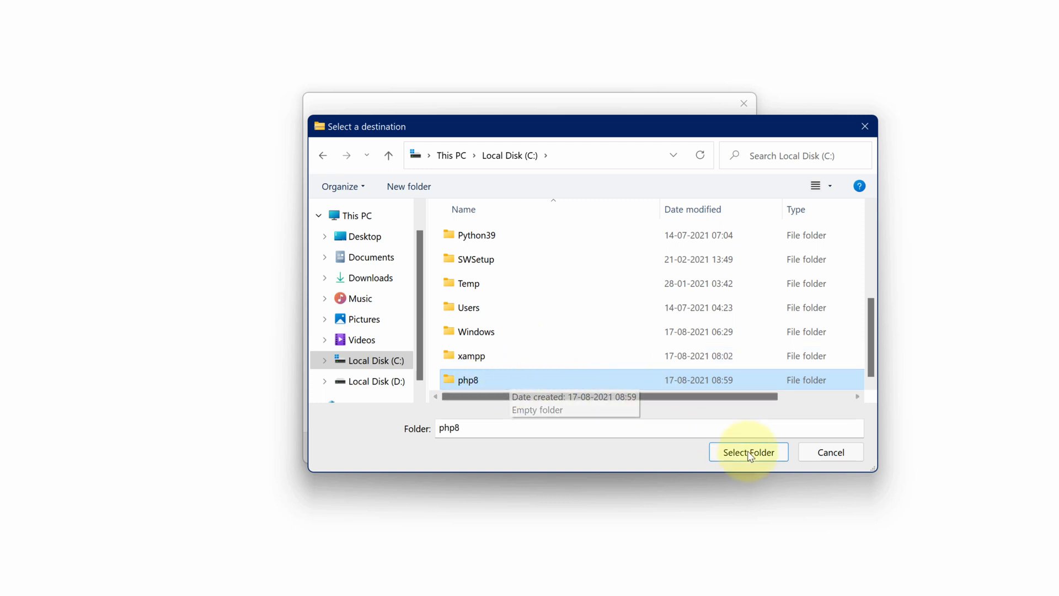
click(748, 452)
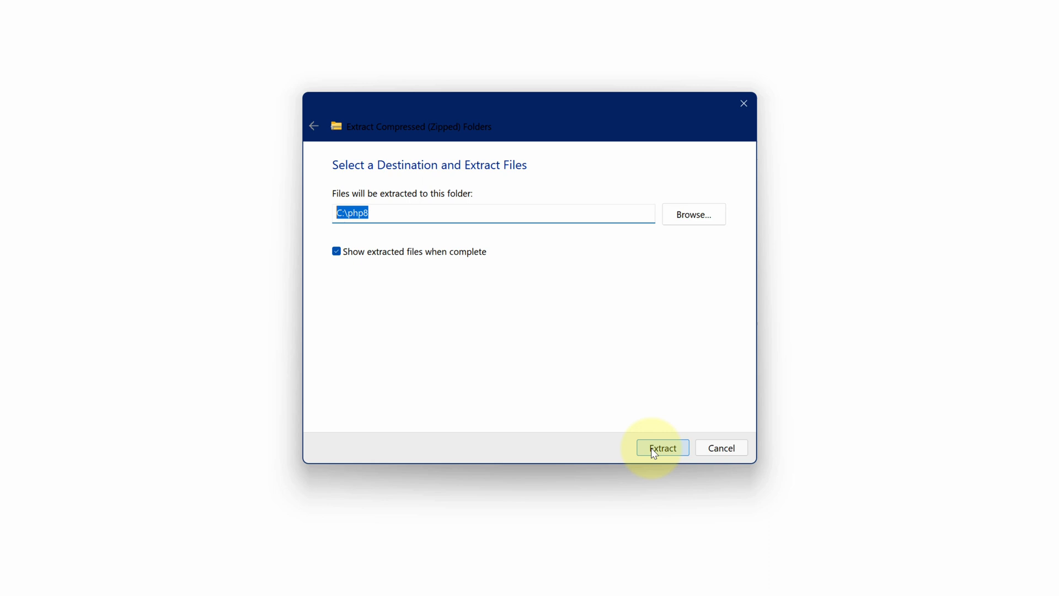
click(663, 448)
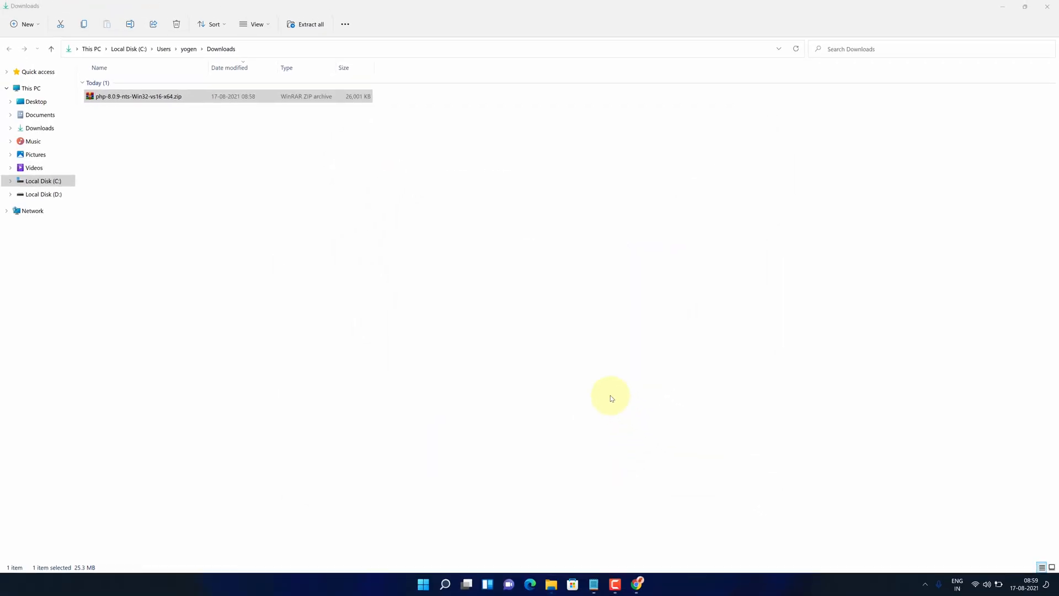
Step: Open C:\php8 in File Explorer and copy its path from the address bar
click(548, 388)
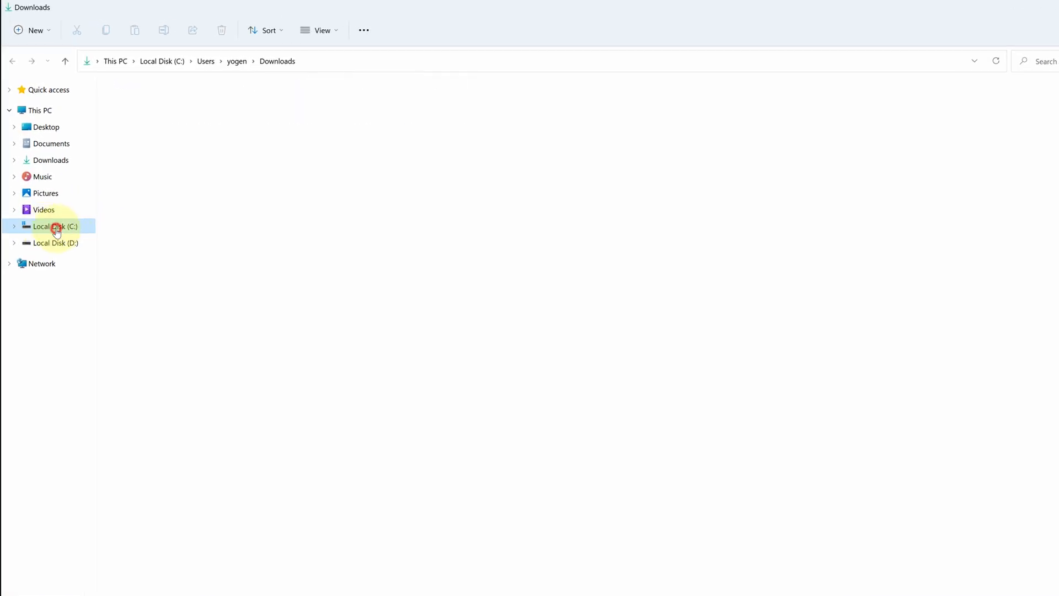
click(55, 226)
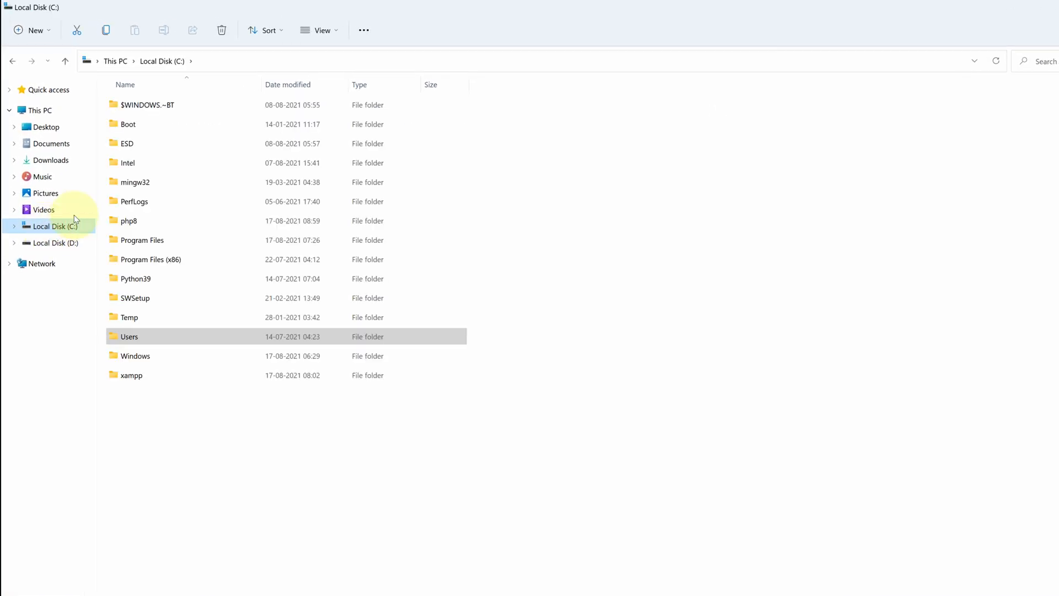
click(144, 225)
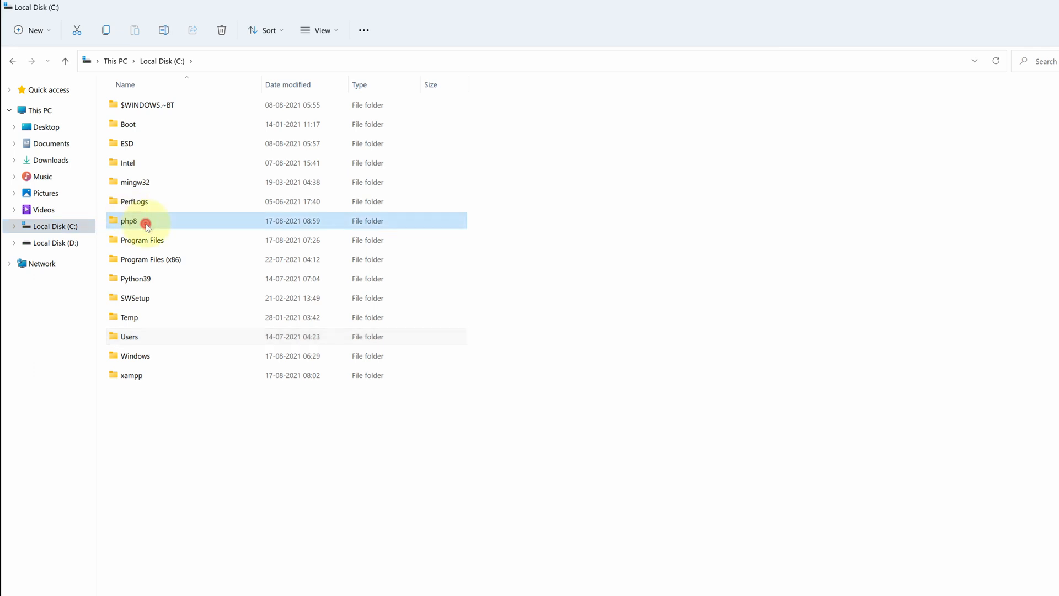
double_click(128, 220)
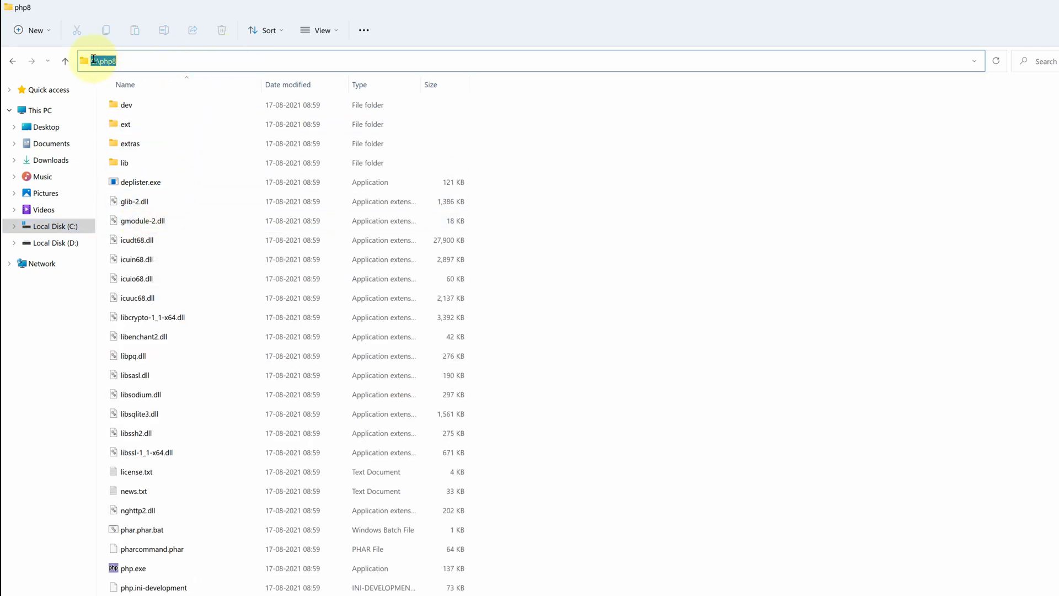
right_click(99, 61)
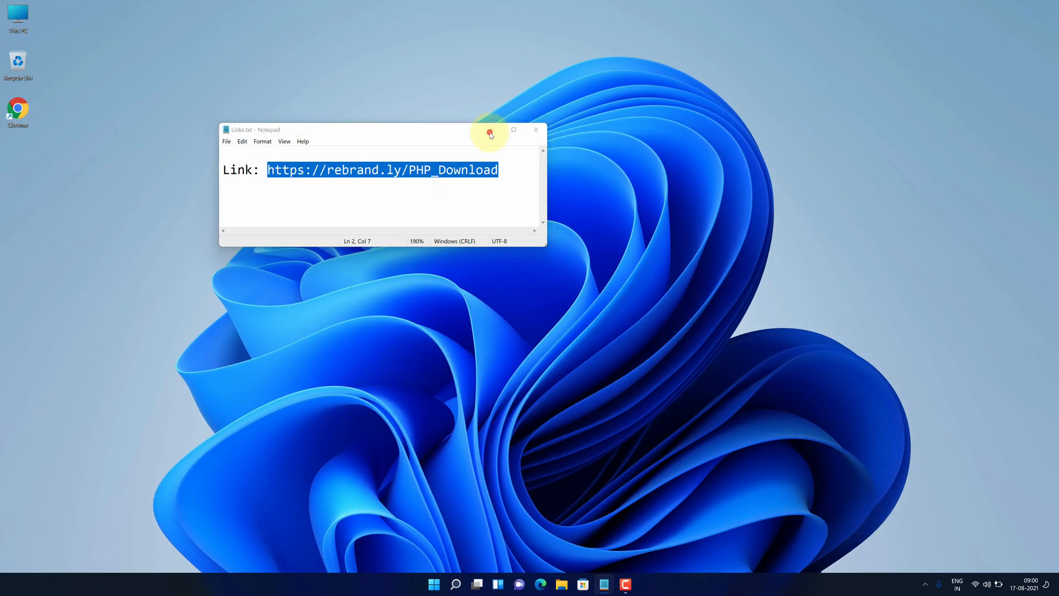
Step: Close Notepad, then open Environment Variables and edit the user Path variable
click(536, 129)
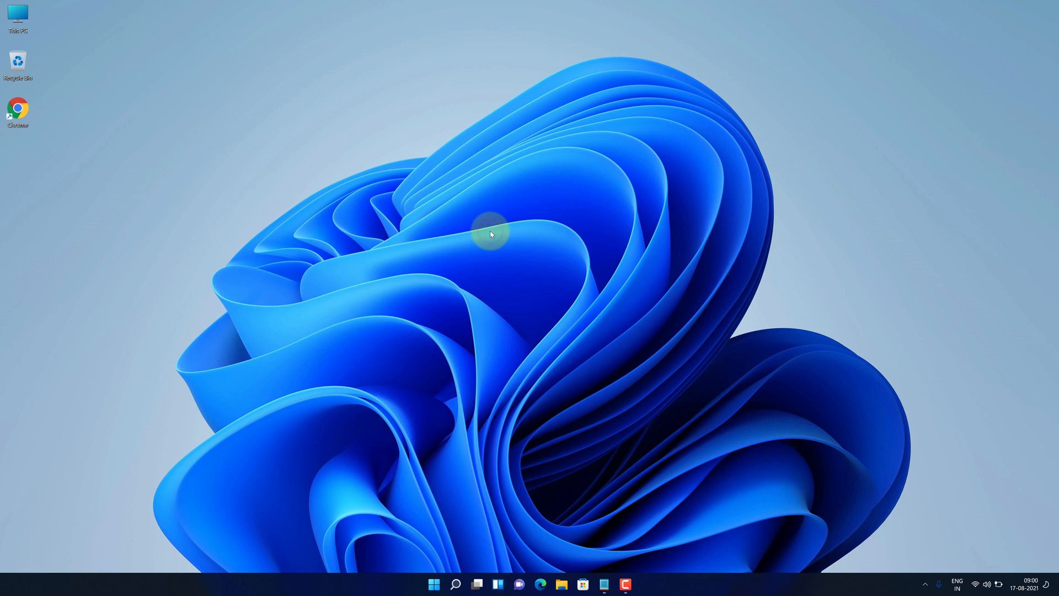
mouse_move(455, 570)
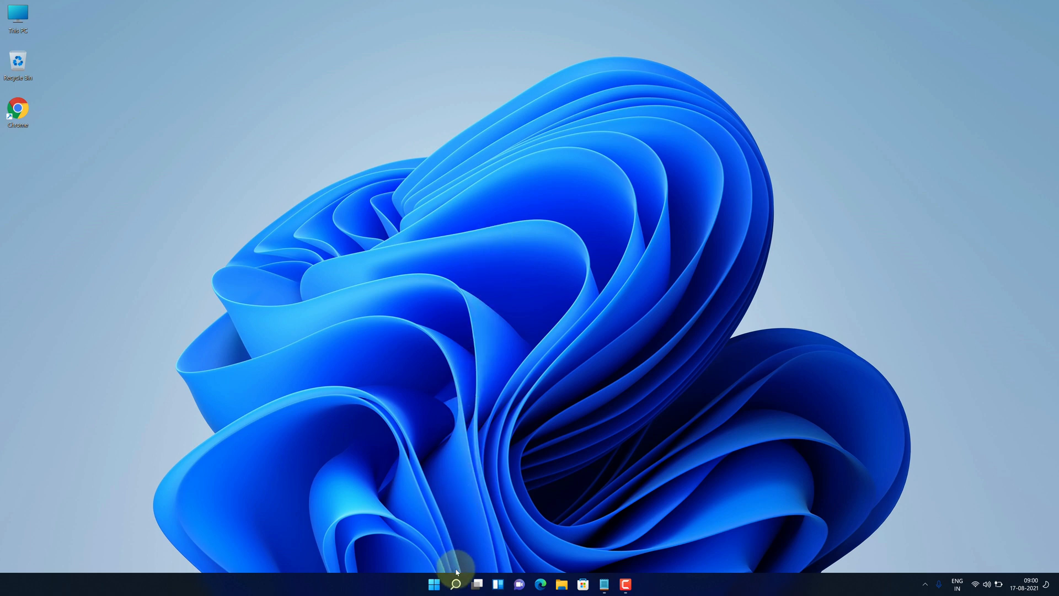
click(456, 584)
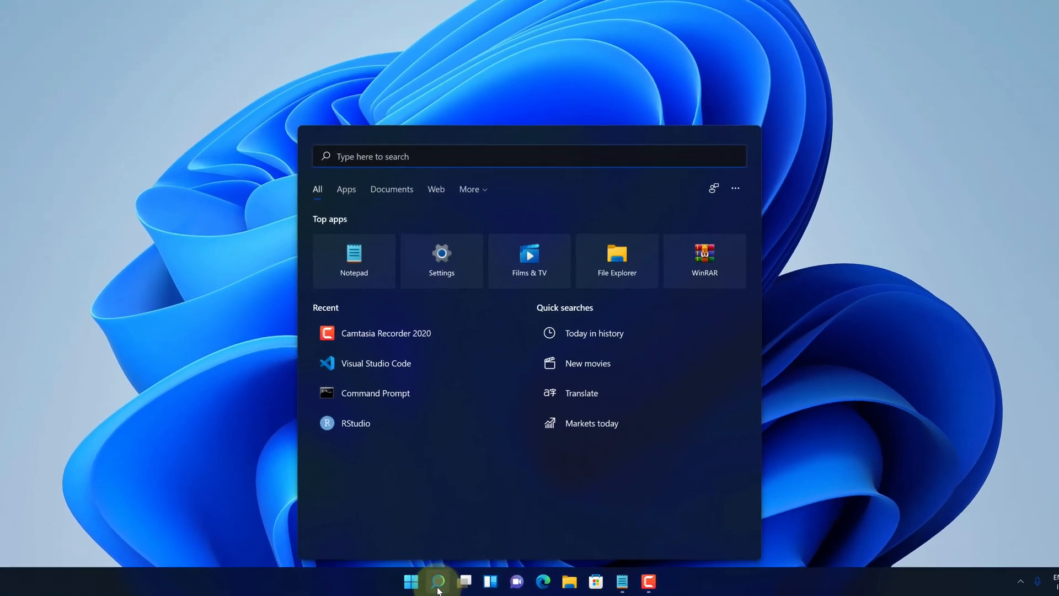
text(environment variables)
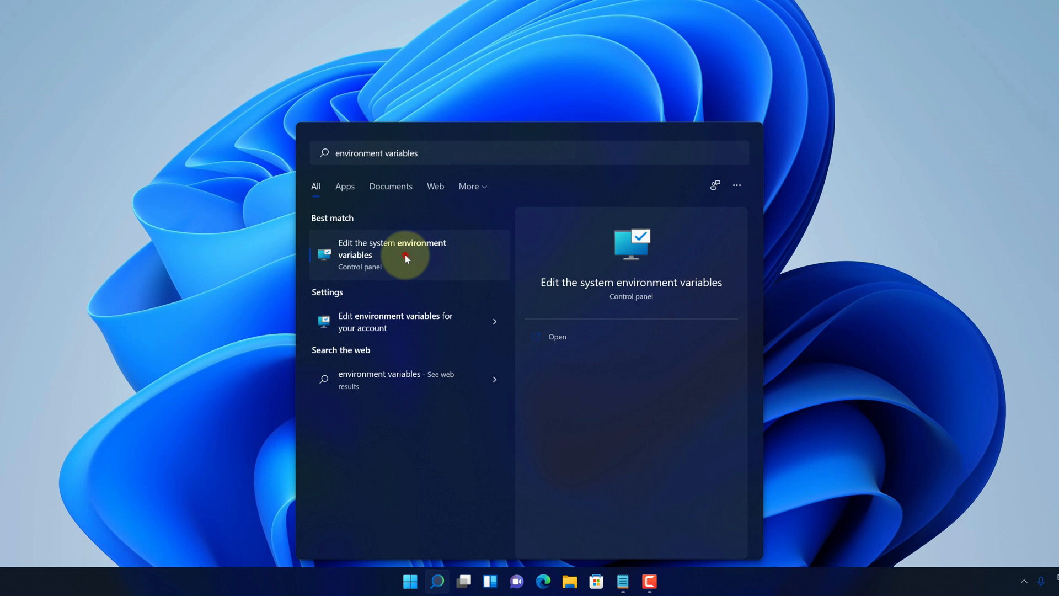
click(406, 254)
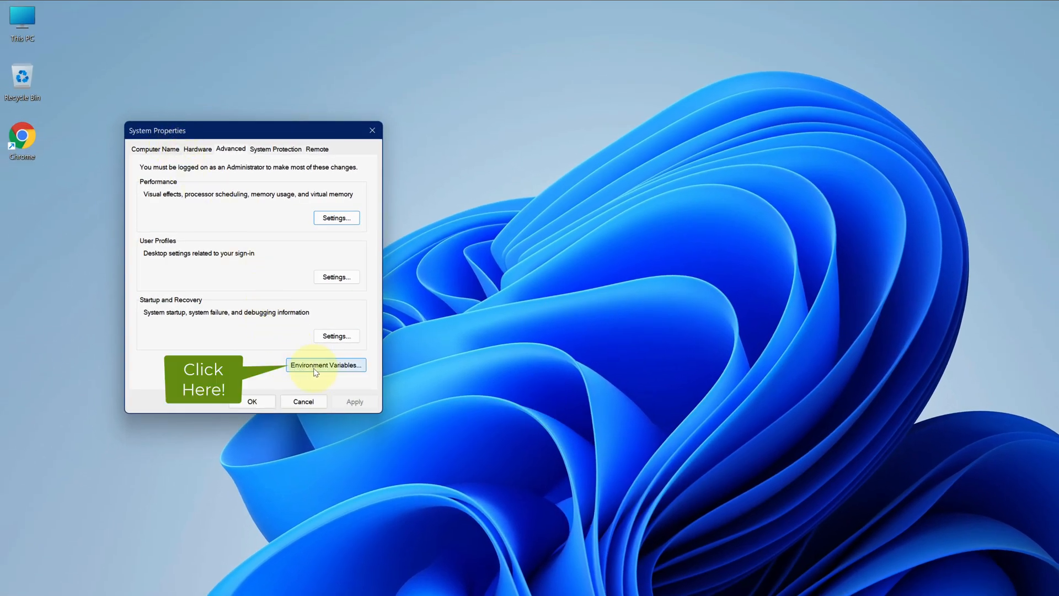
click(326, 364)
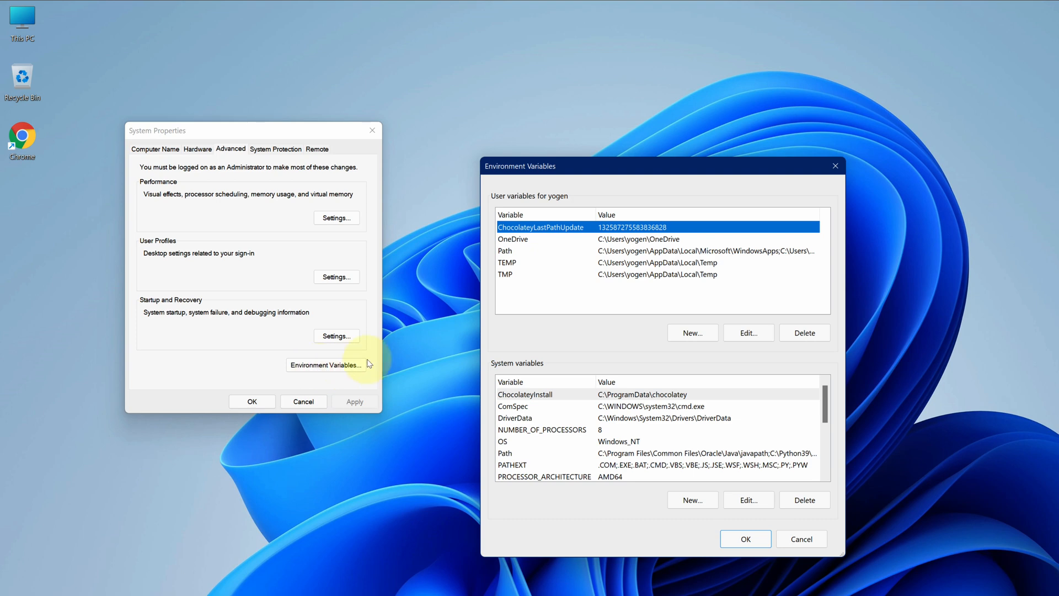
click(517, 250)
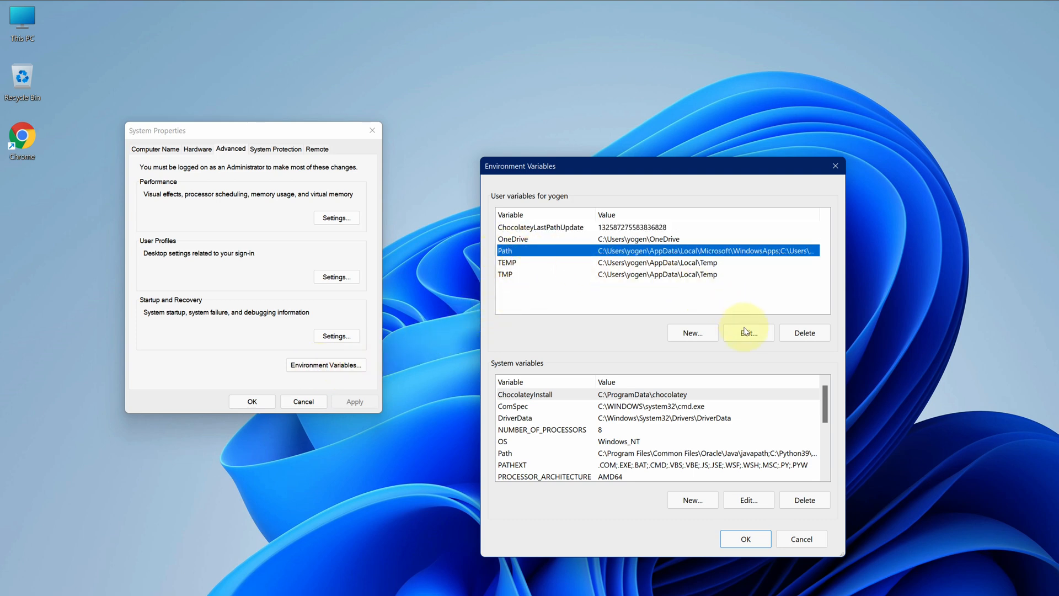
click(749, 332)
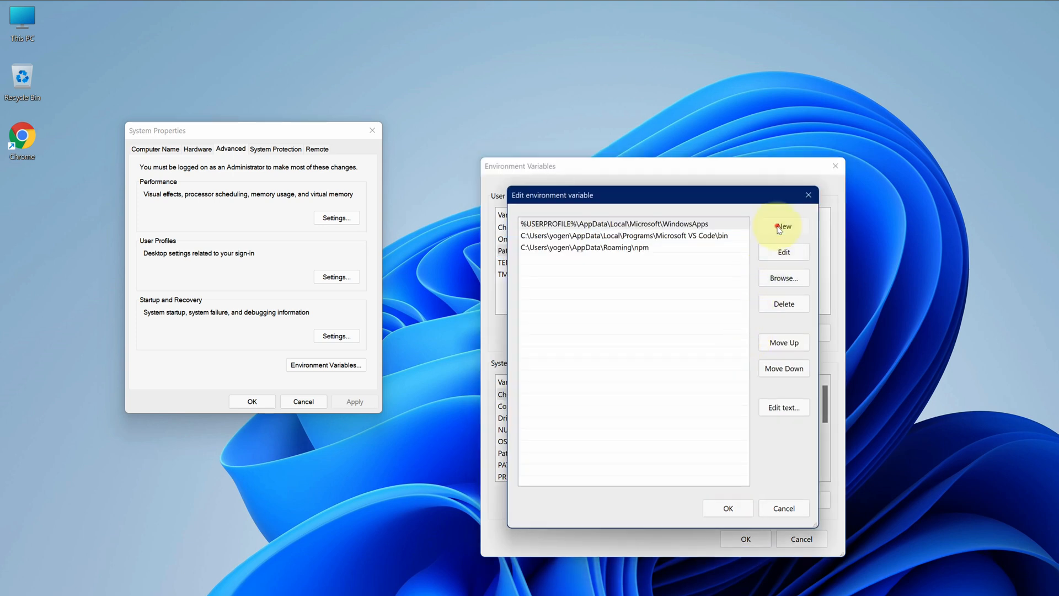
Step: Add a new C:\php8 Path entry and confirm all the dialogs
click(784, 226)
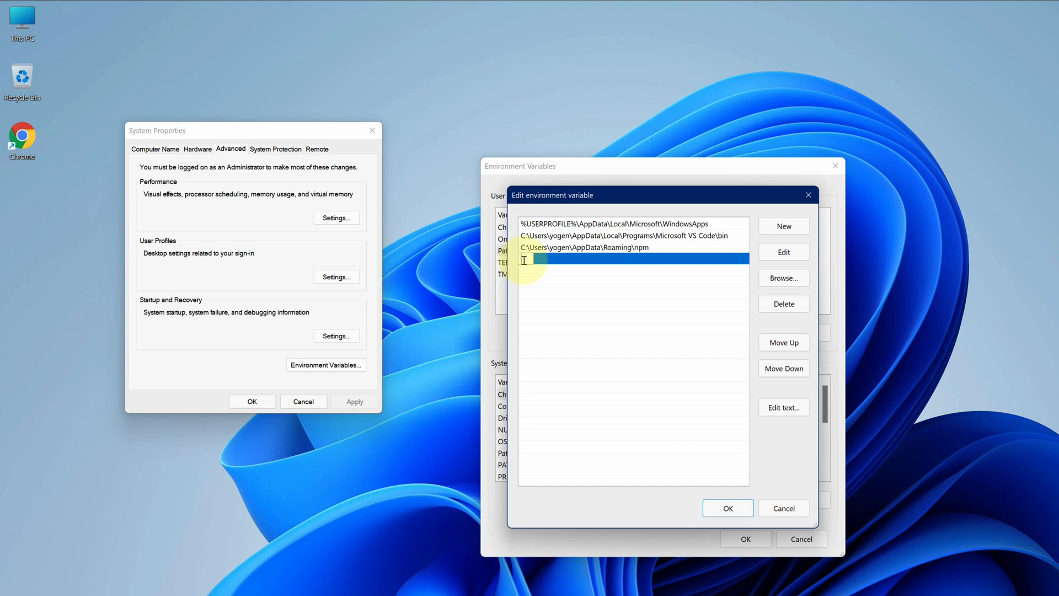
right_click(530, 259)
text(C:\php8)
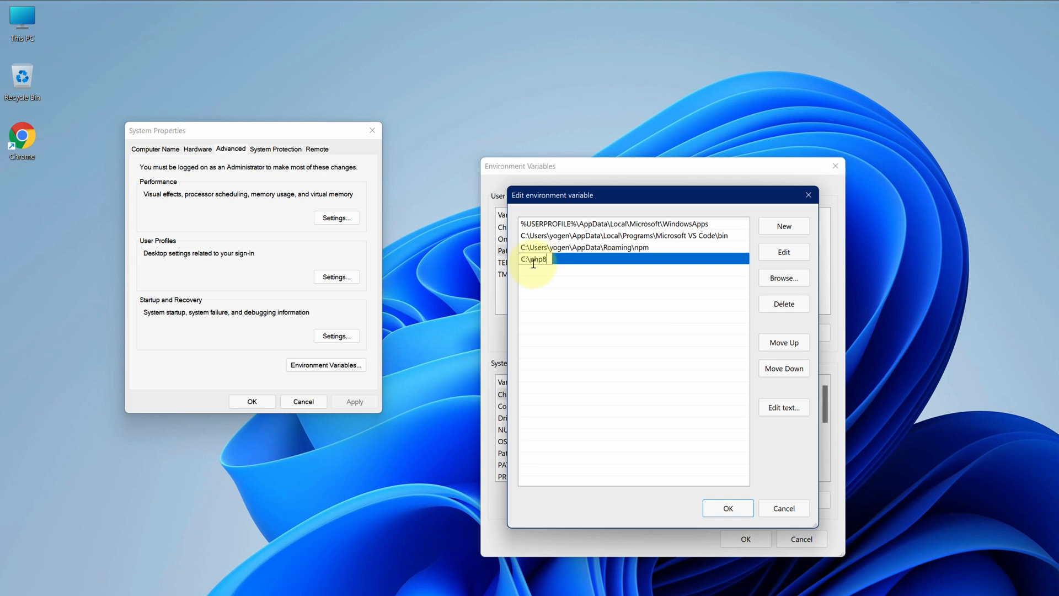
click(728, 508)
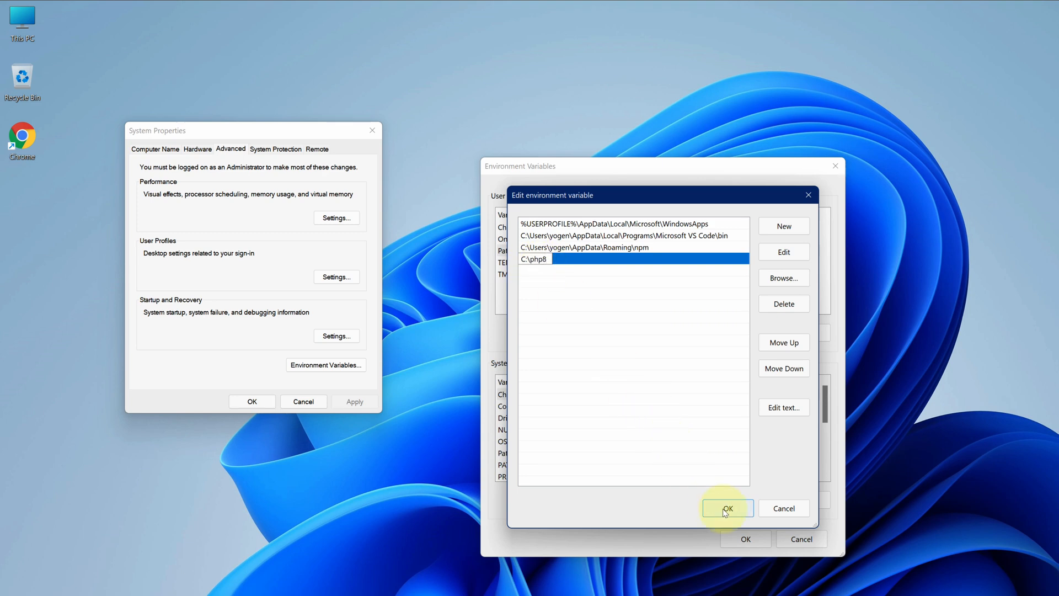
click(728, 508)
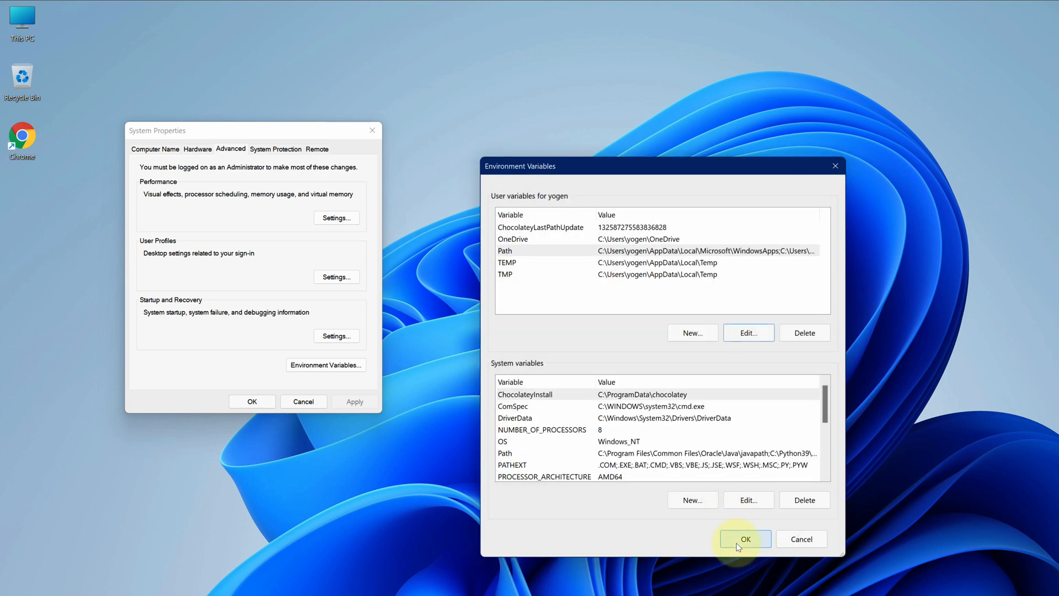
click(745, 539)
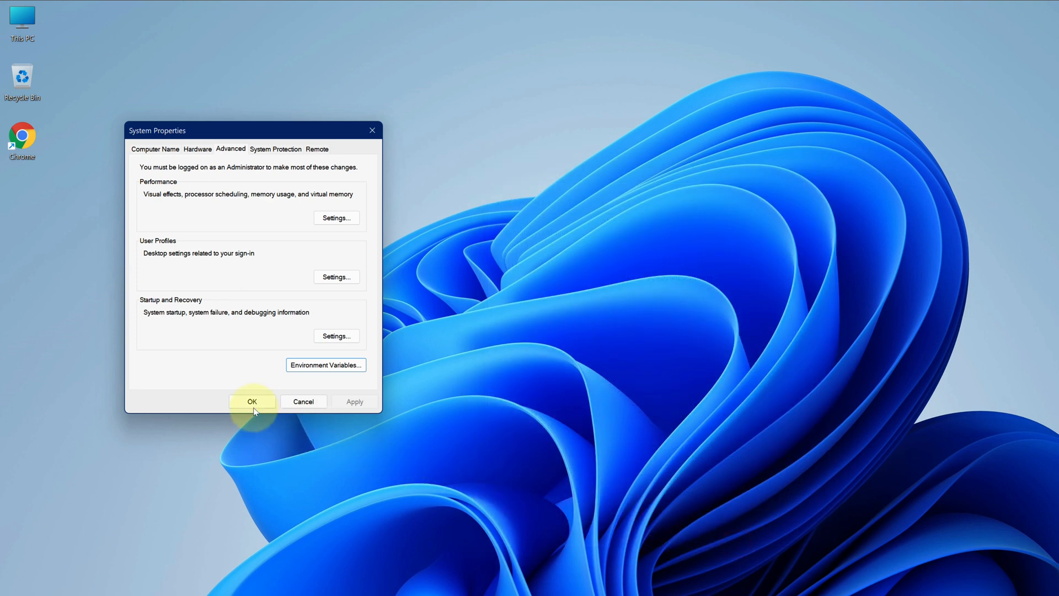
click(252, 402)
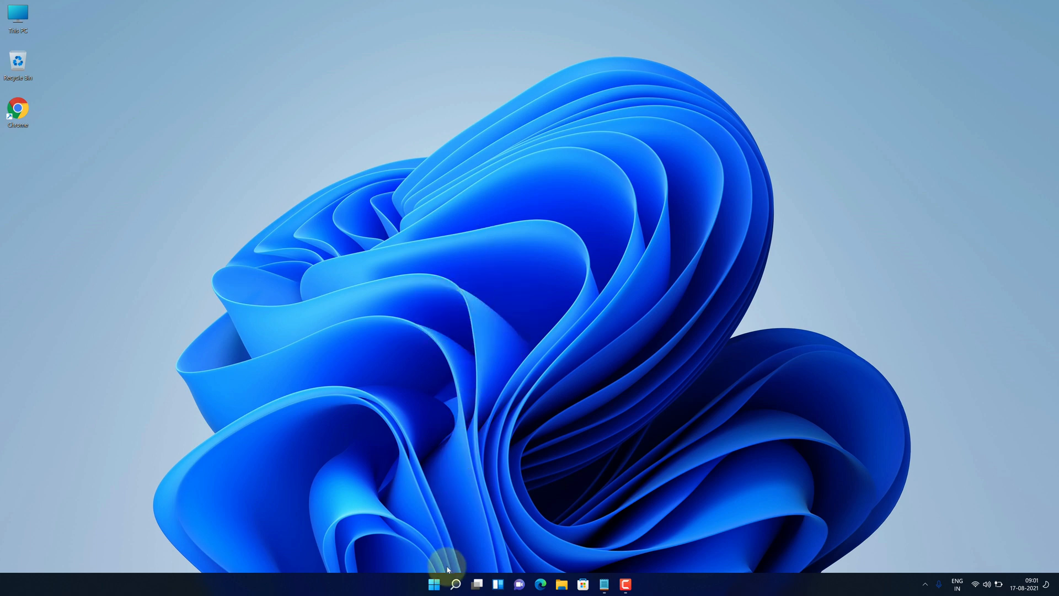
Step: Run php --version in Command Prompt, confirm PHP 8.0.9, then close it
click(455, 584)
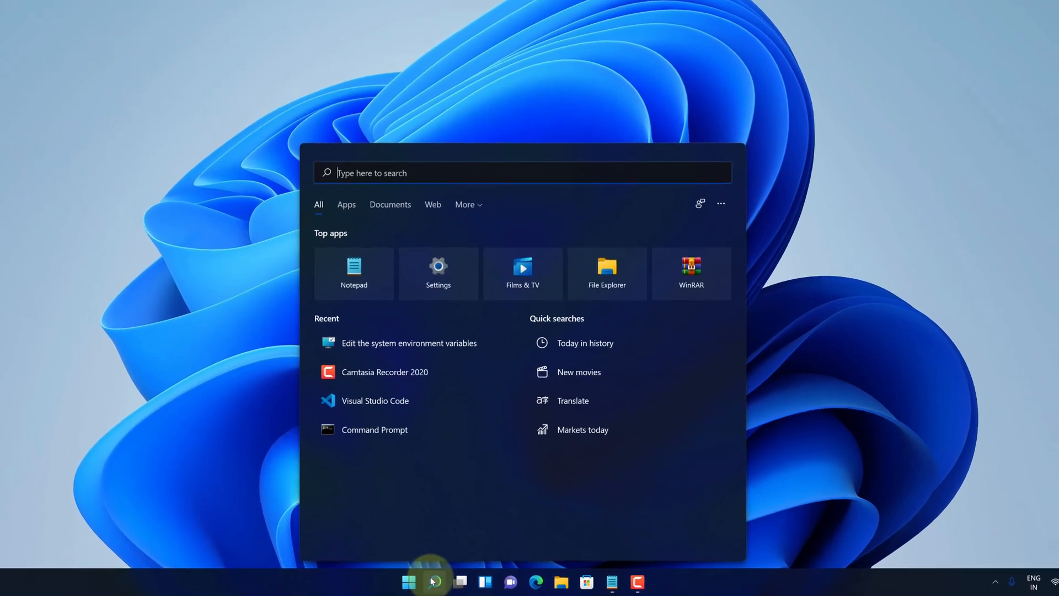
text(cmd)
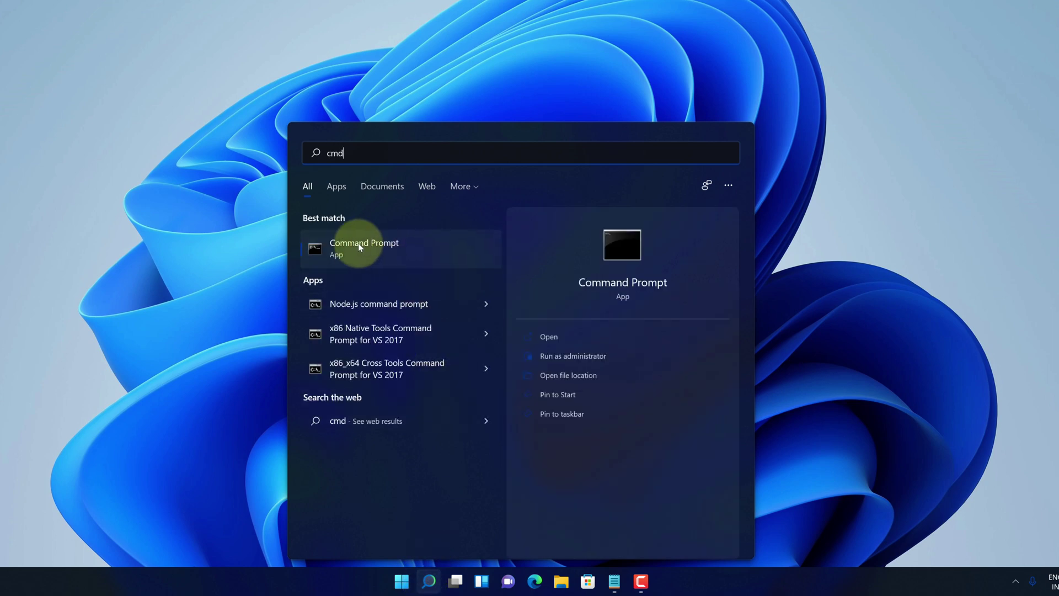
click(364, 248)
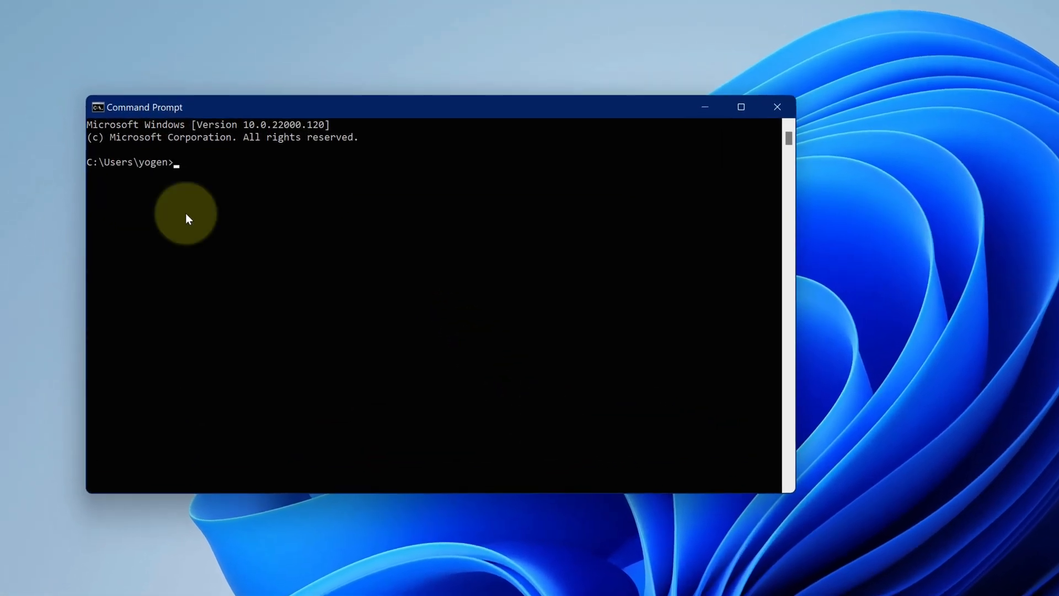
text(php --version)
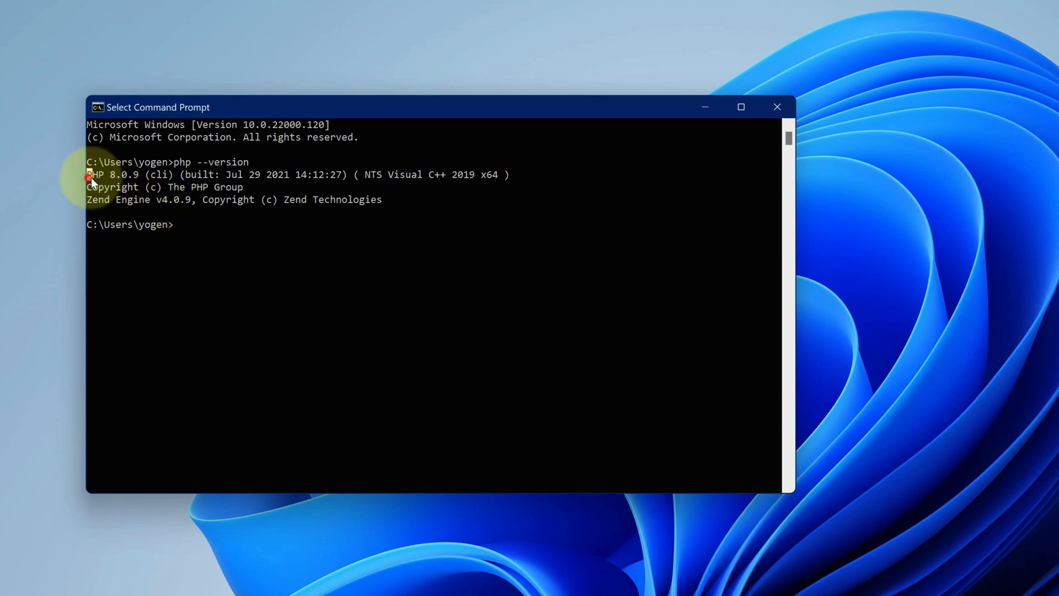
double_click(116, 175)
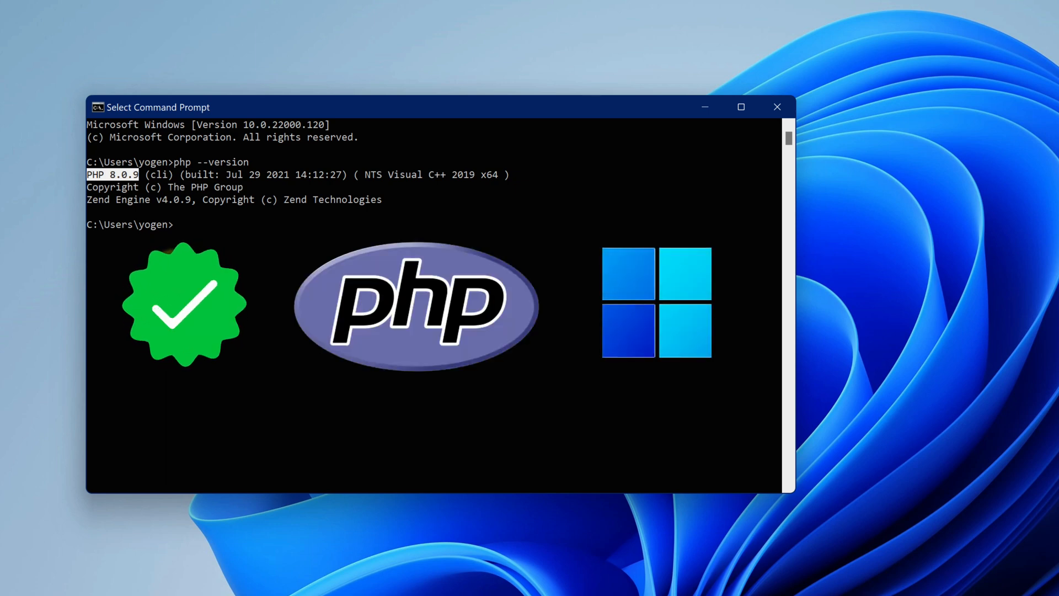
click(777, 106)
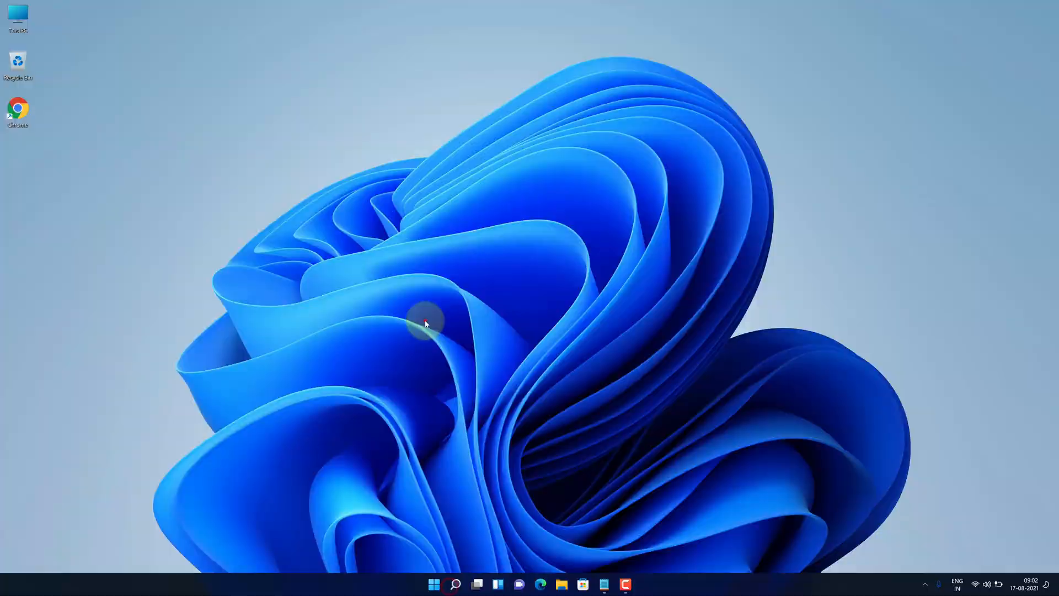
Step: Open VS Code, search extensions for 'php', and install PHP Debug by Felix Becker
click(497, 585)
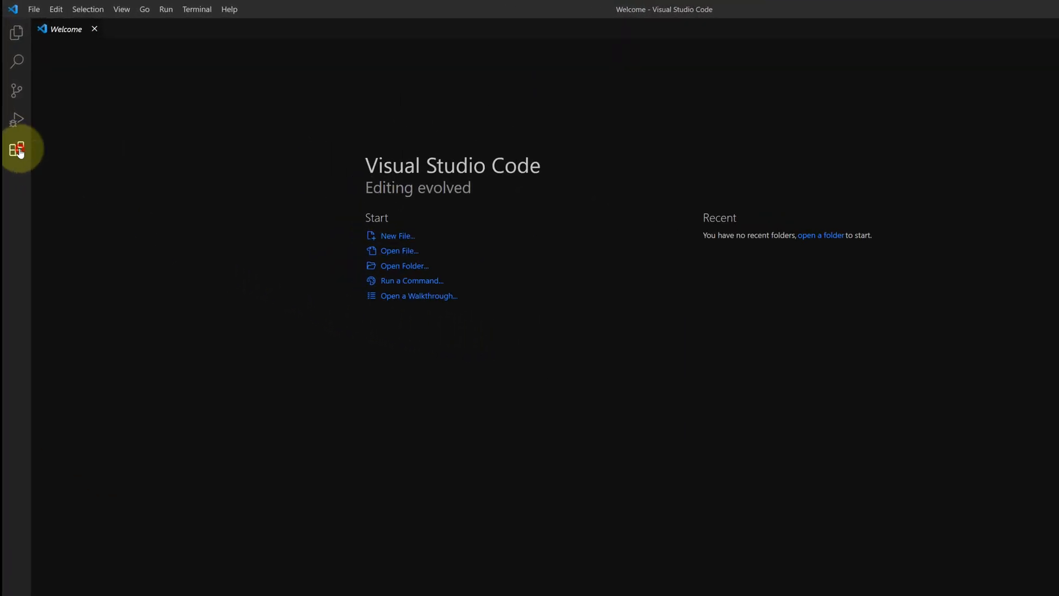
click(16, 148)
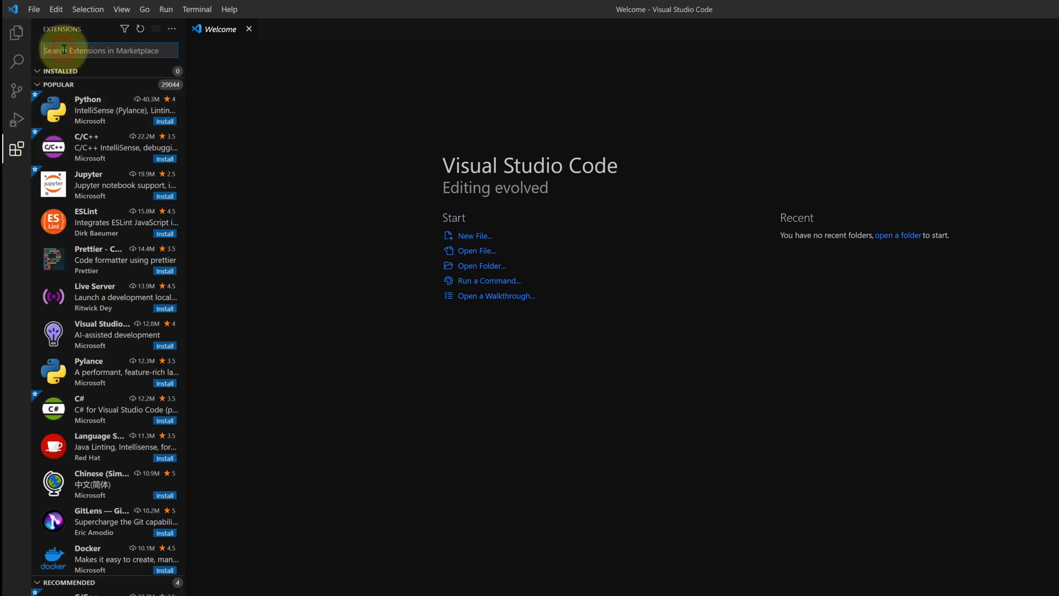
text(php)
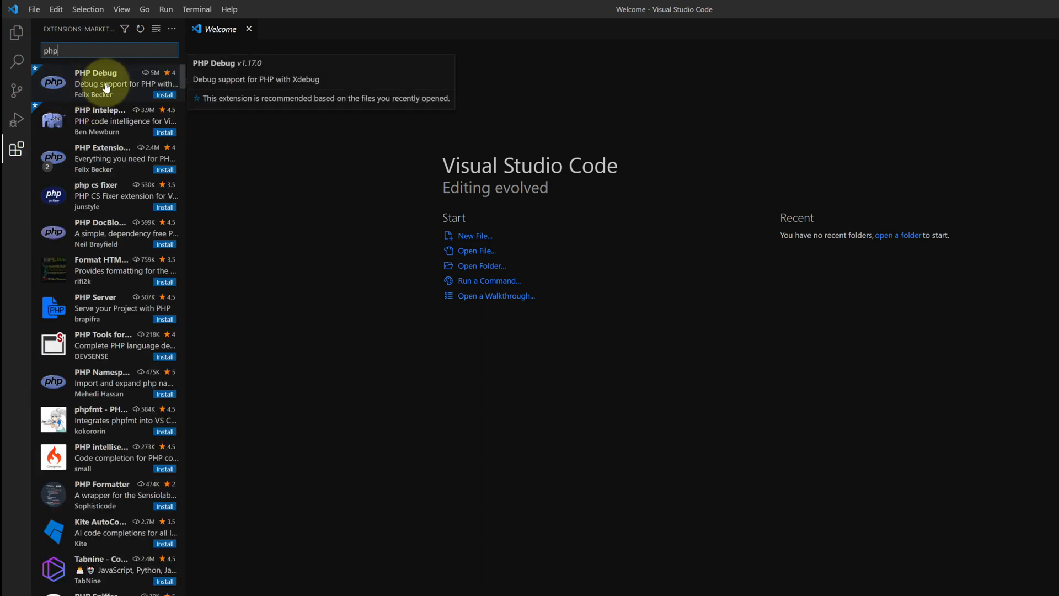
click(105, 84)
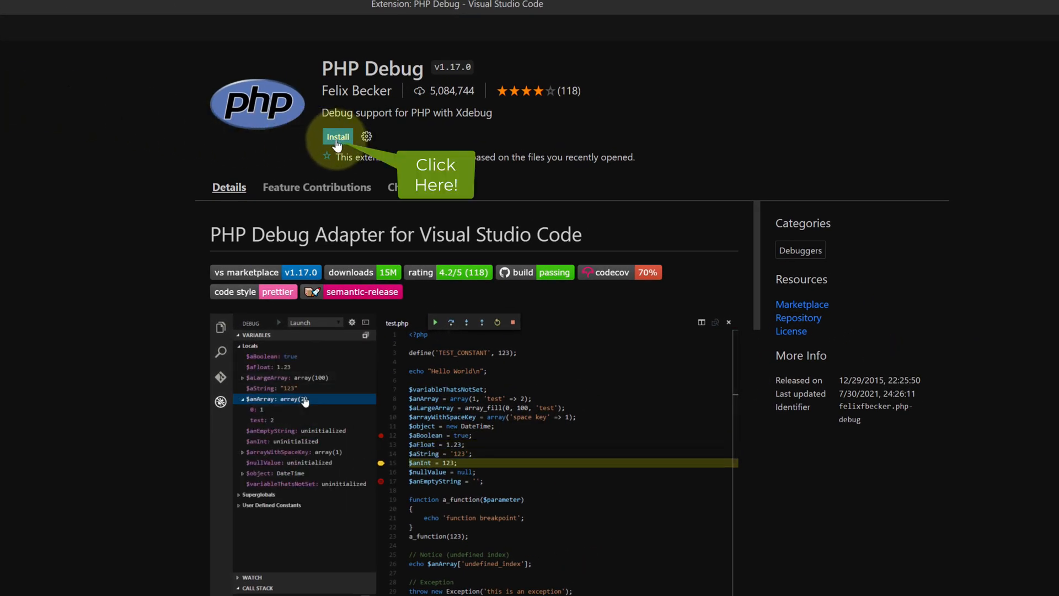
click(338, 136)
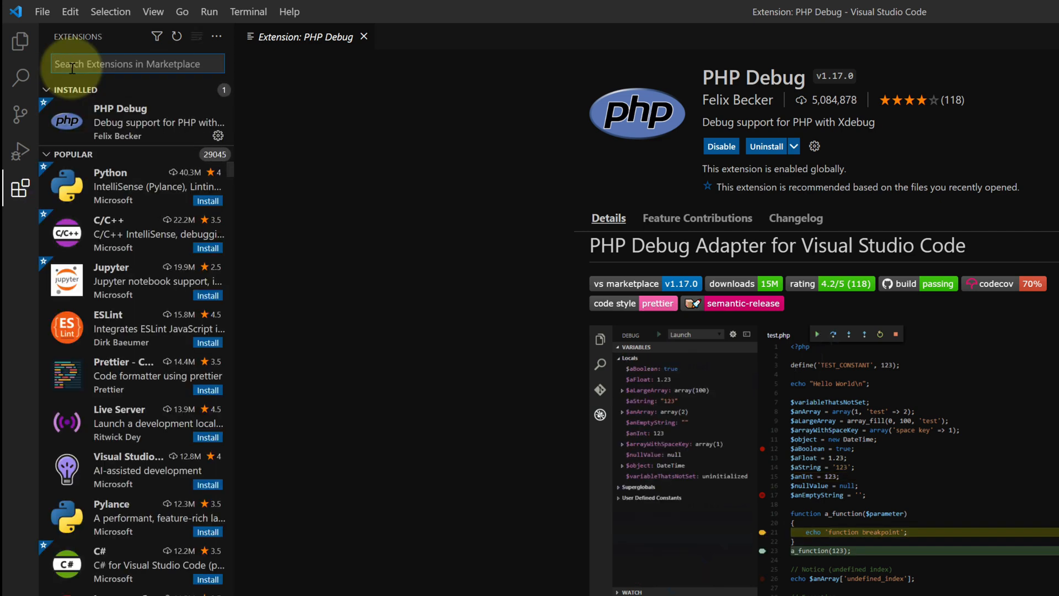
Step: Search extensions for 'code', install Code Runner by Jun Han, and read its usage notes
text(code runner)
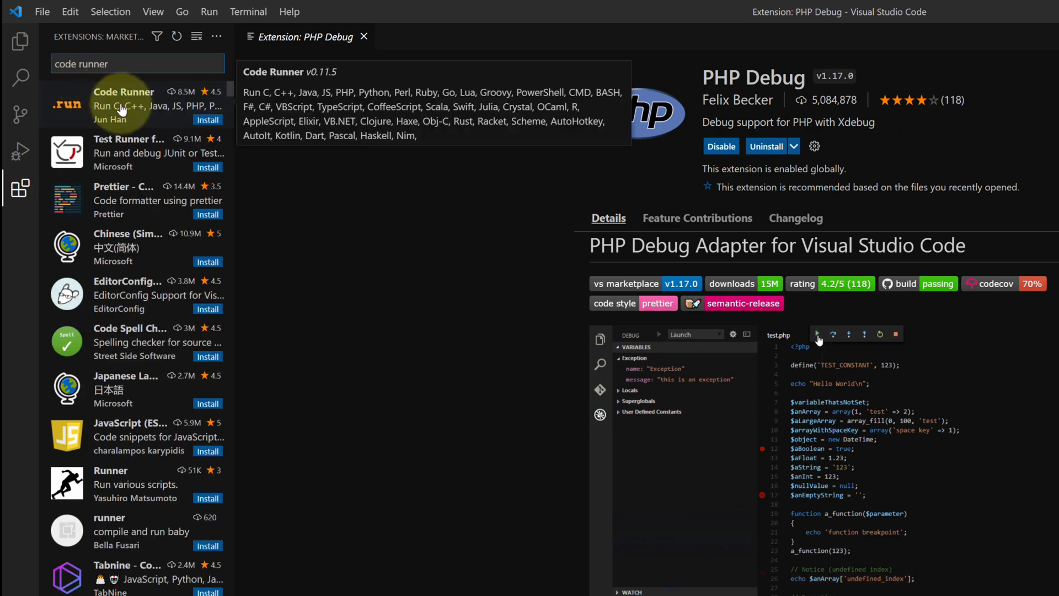
click(124, 105)
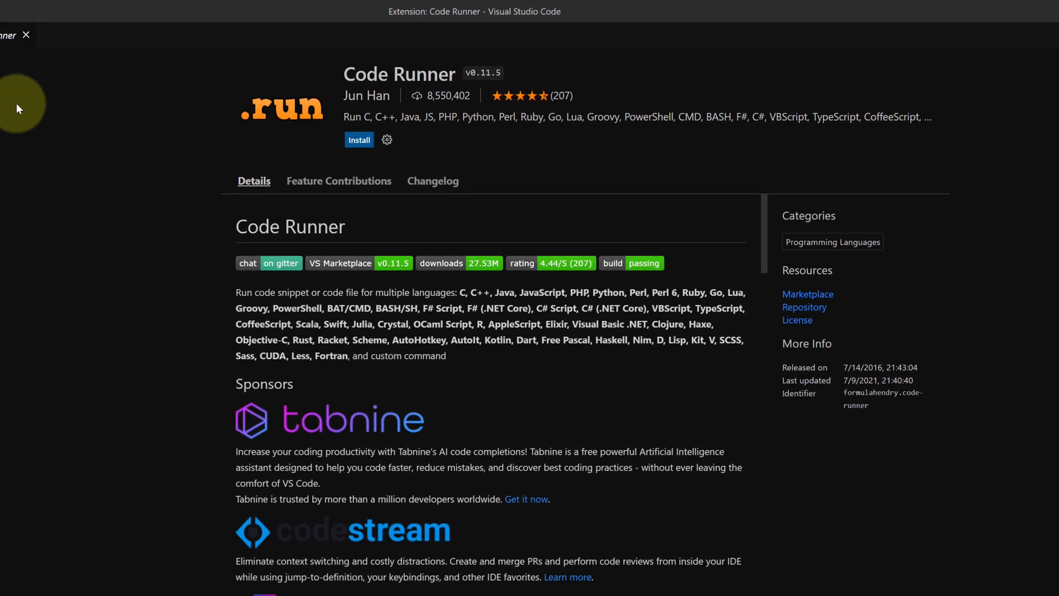
mouse_move(383, 105)
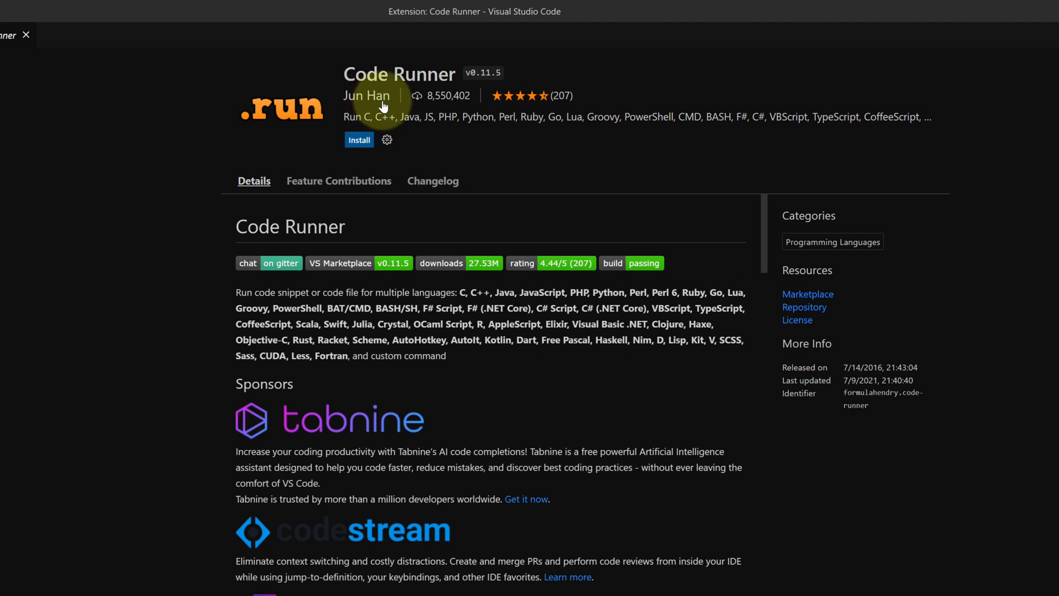
mouse_move(359, 141)
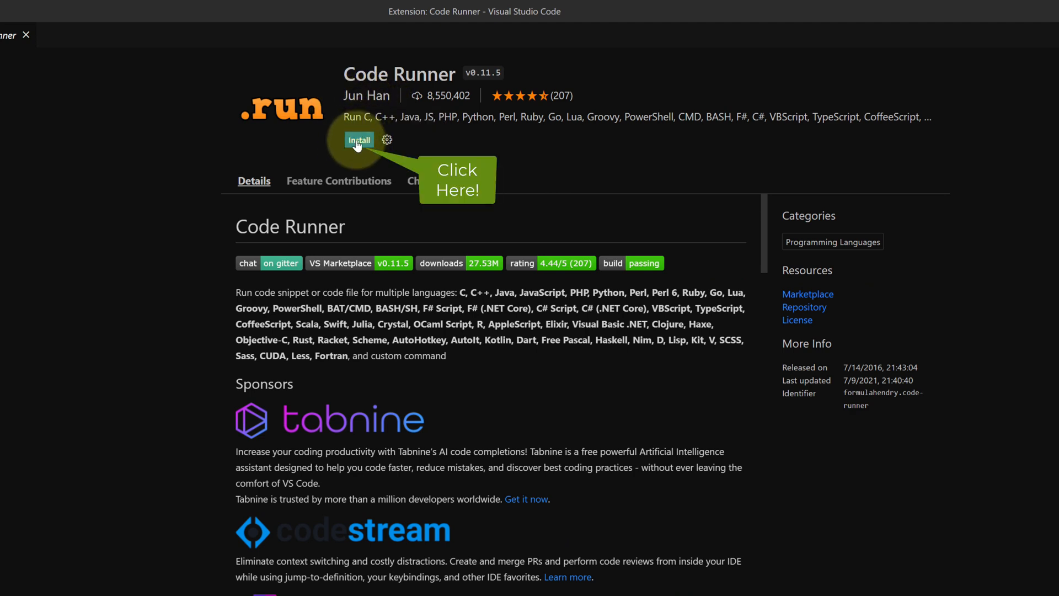
click(360, 139)
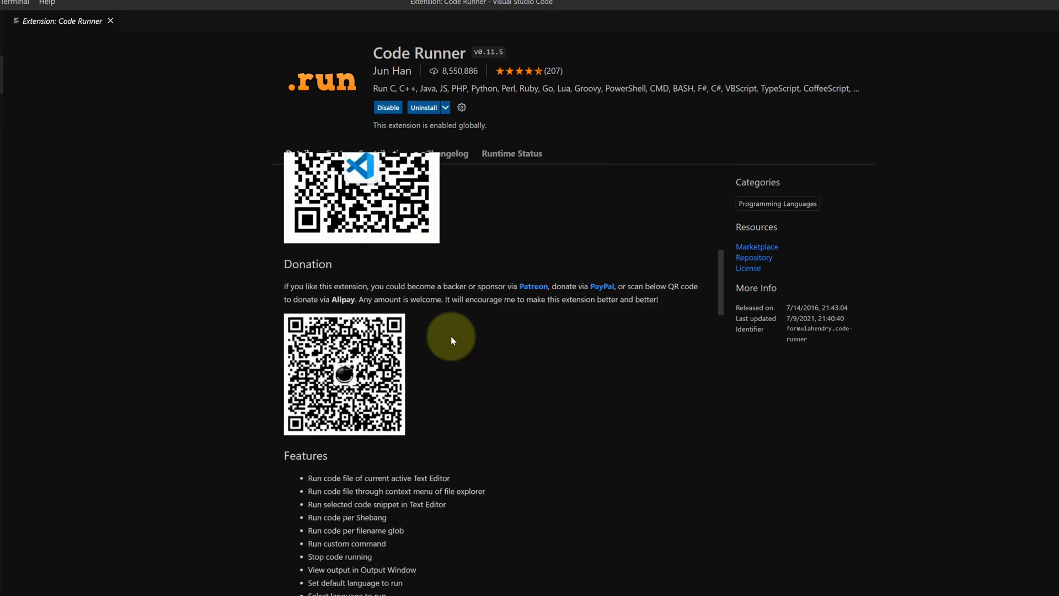
scroll(down, 3)
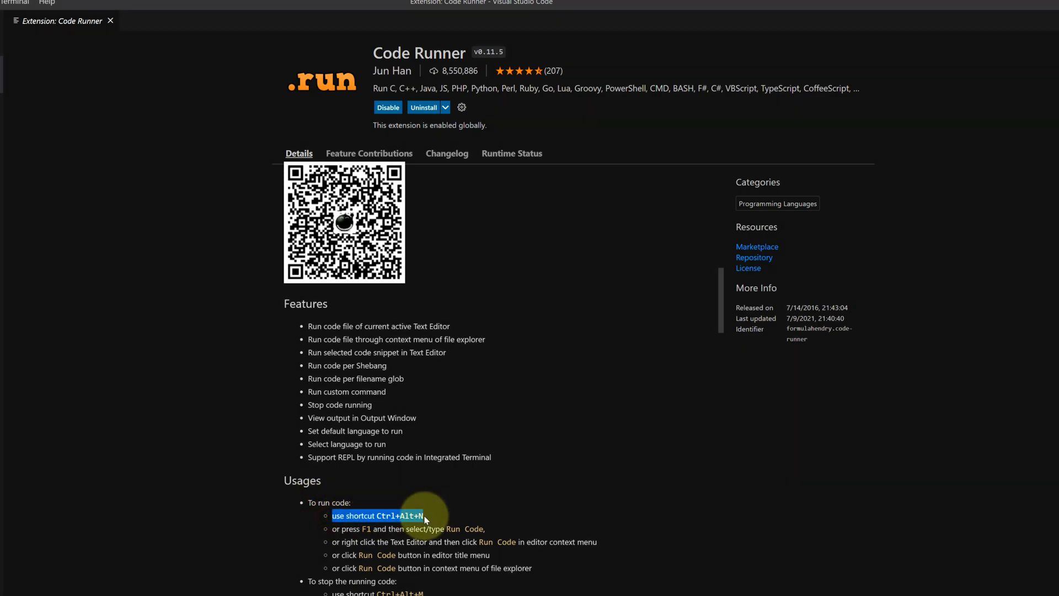
scroll(down, 3)
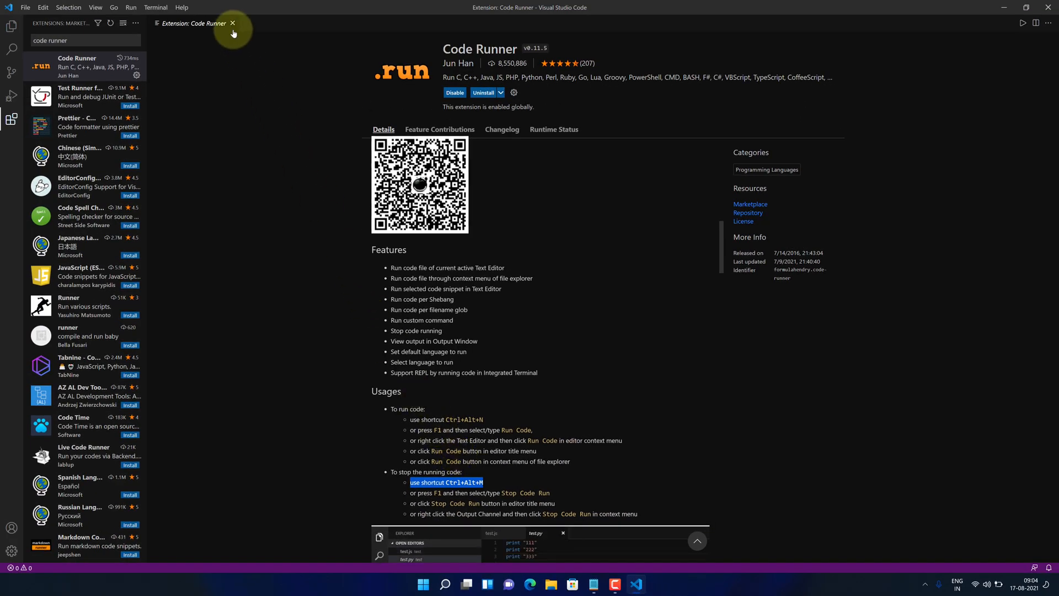
Step: Close the Code Runner tab and Extensions sidebar, then create an untitled file via File > New File
click(231, 23)
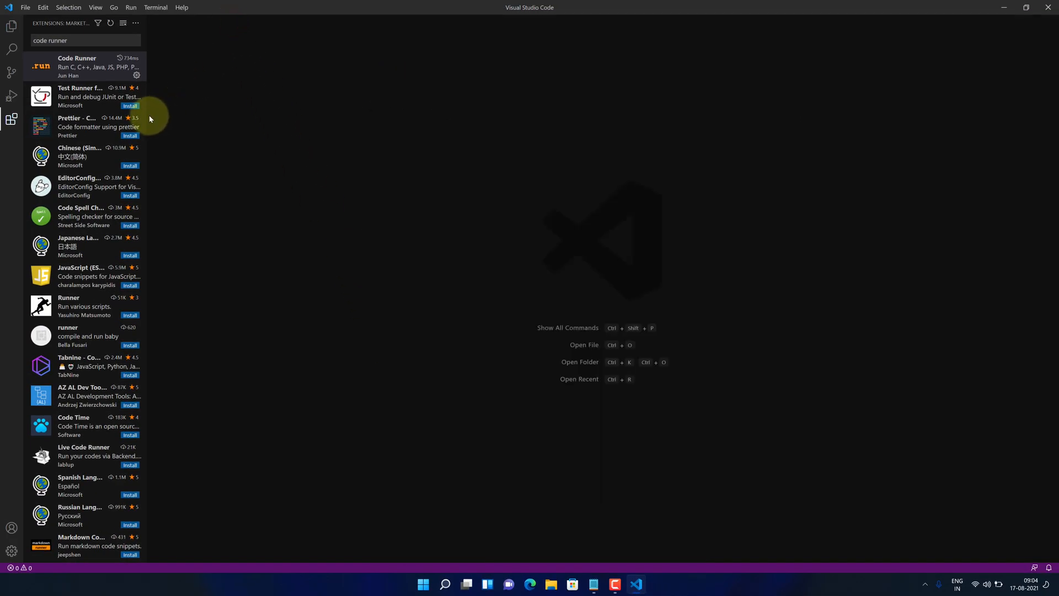
click(11, 118)
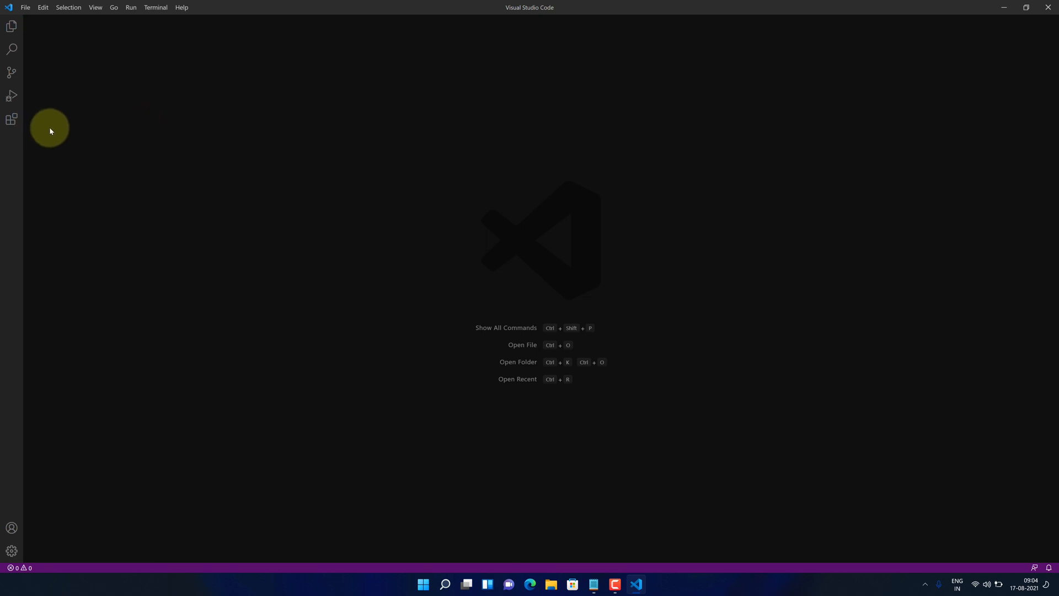
click(280, 258)
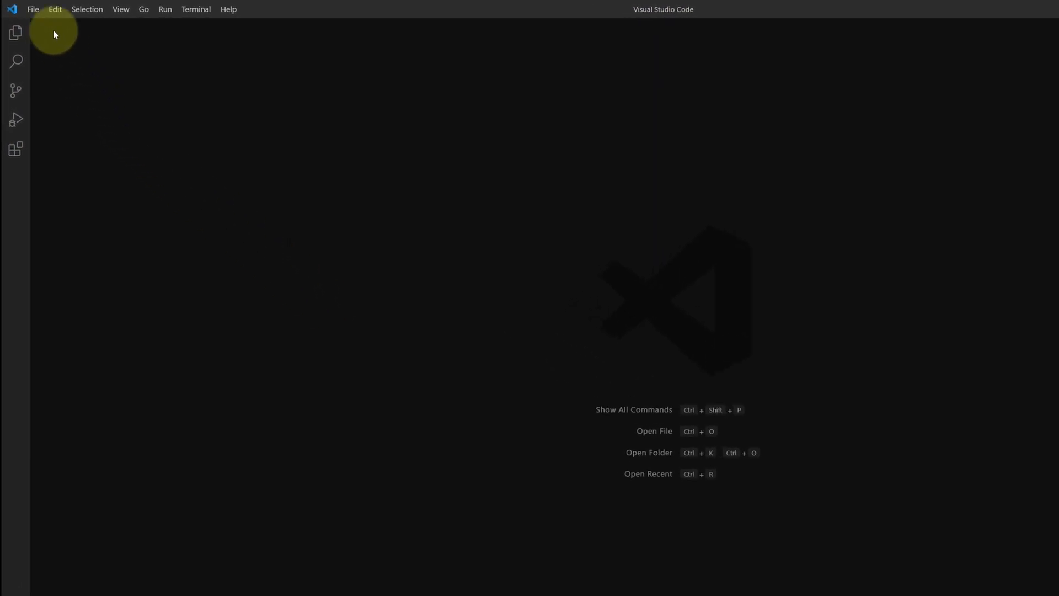
click(34, 9)
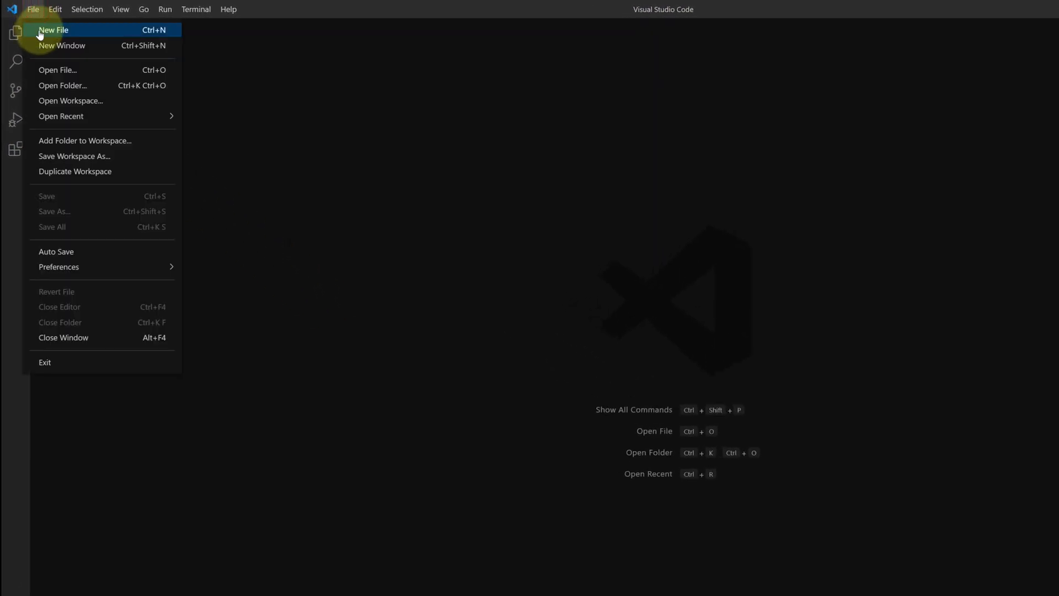
click(55, 30)
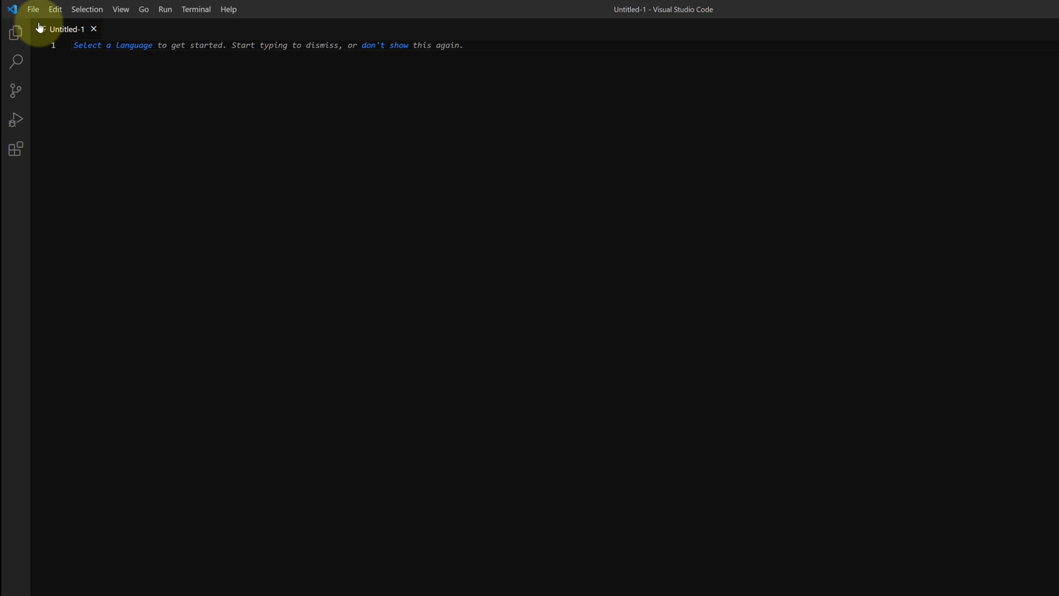
click(35, 9)
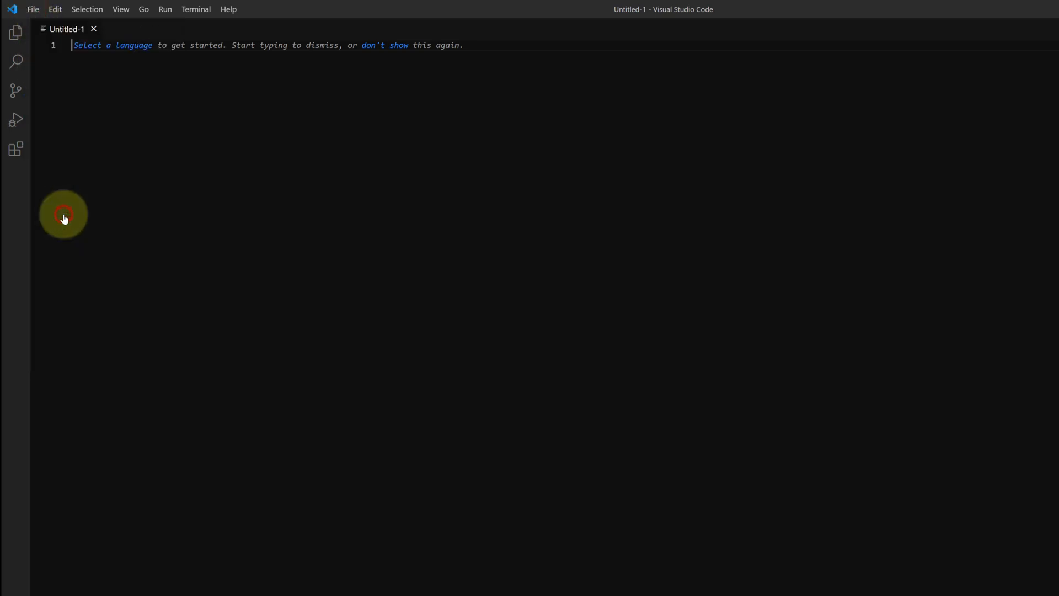
Step: Save the new file to the Desktop as subscribe.php and begin the PHP opening tag
key(ctrl+s)
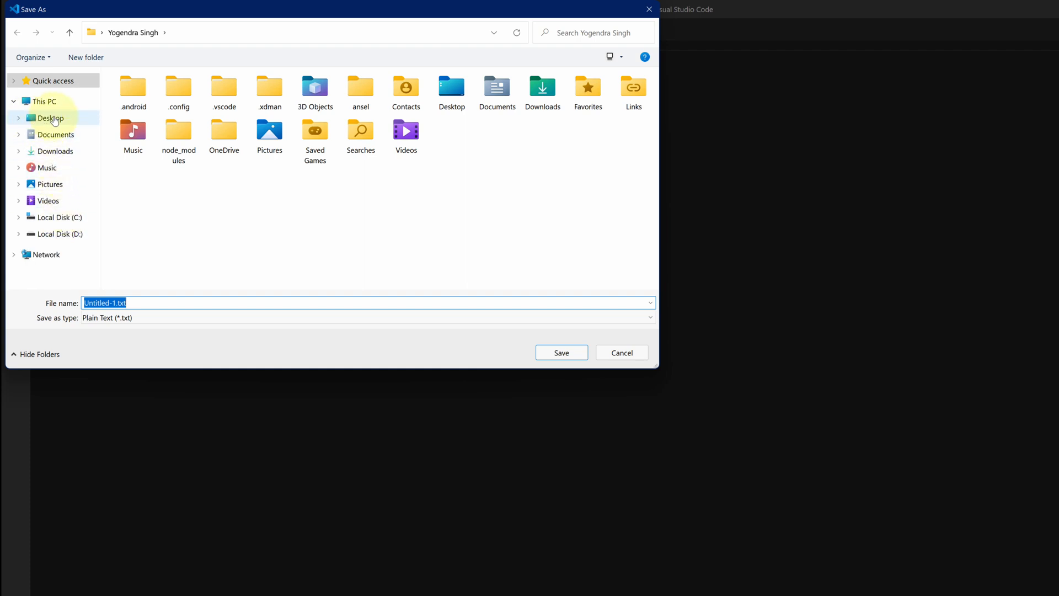
click(49, 118)
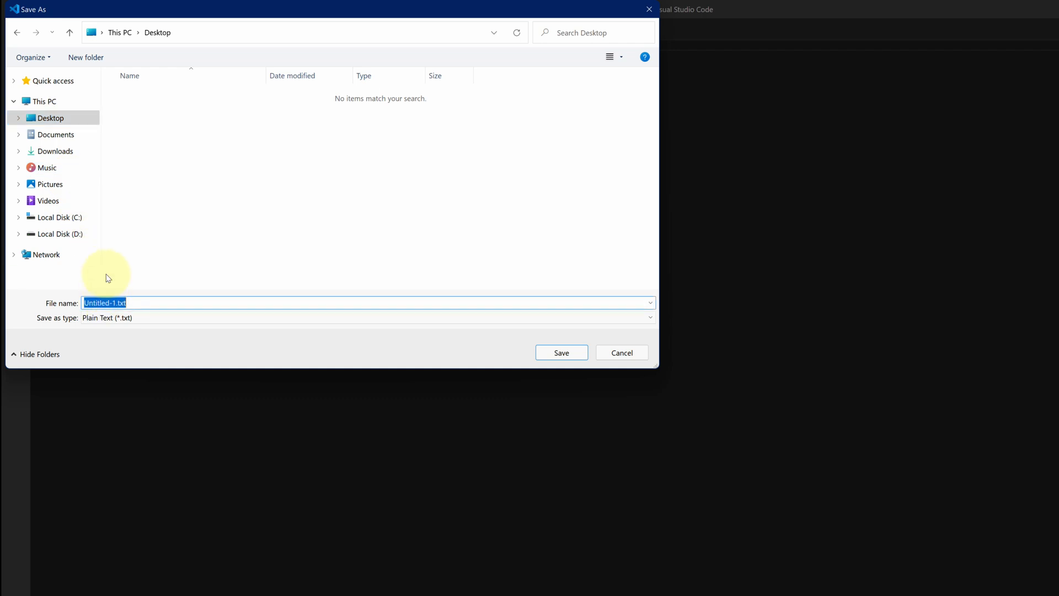
text(subscribe.php)
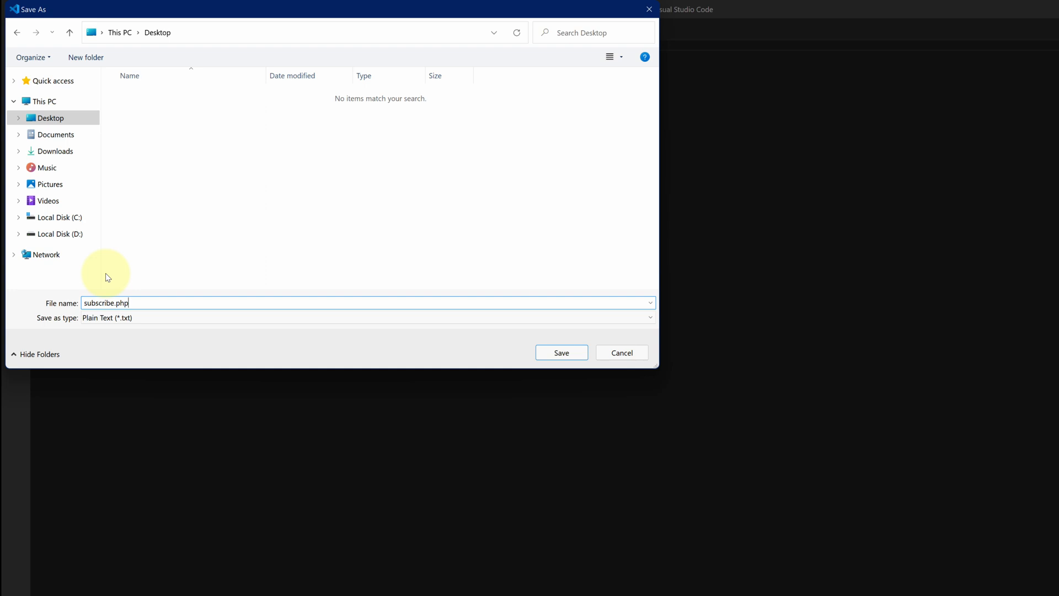
double_click(121, 303)
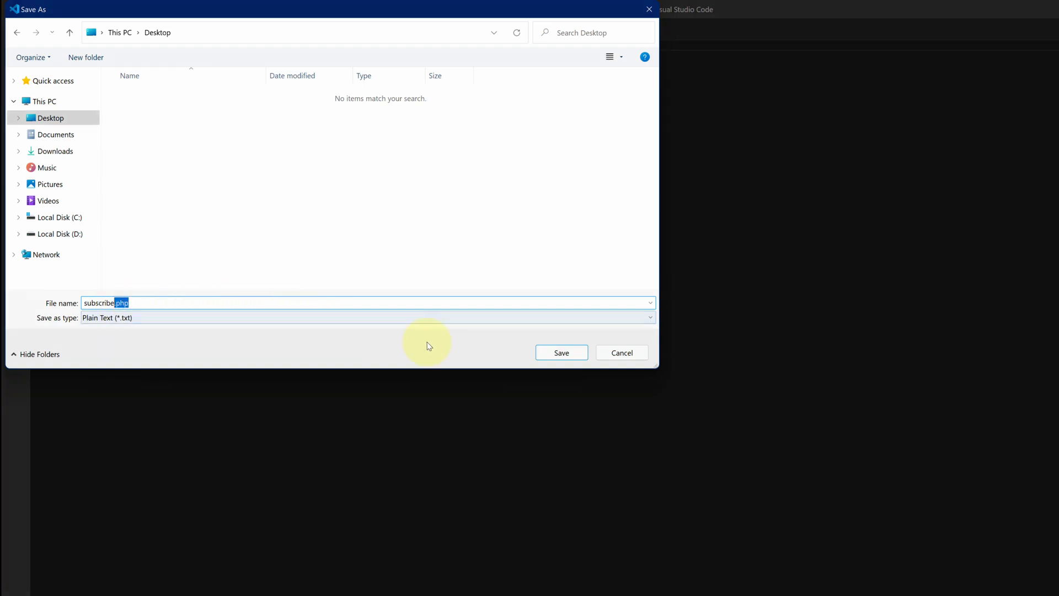
click(562, 352)
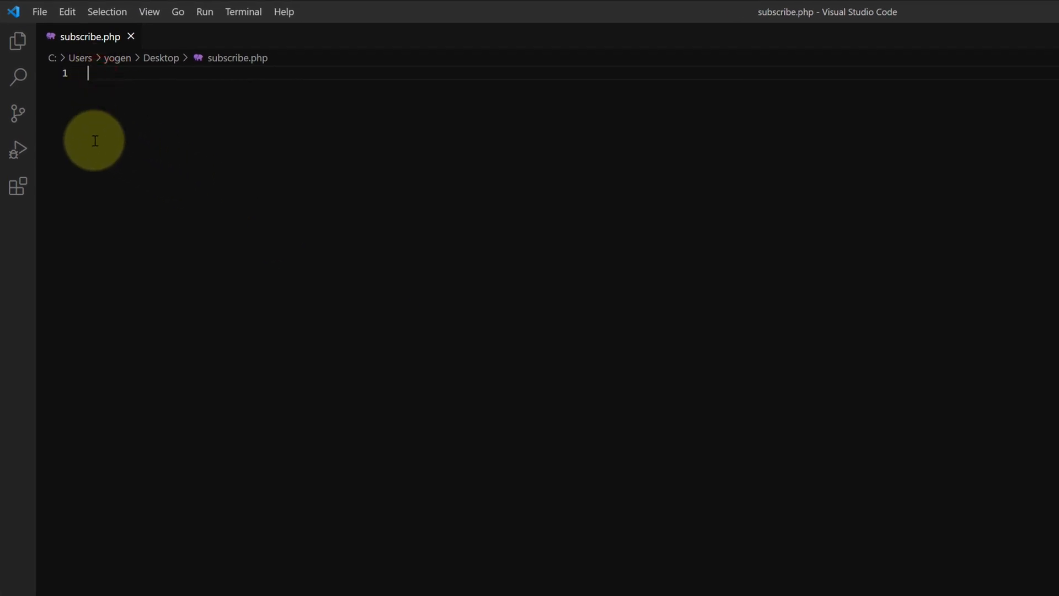
text(<?)
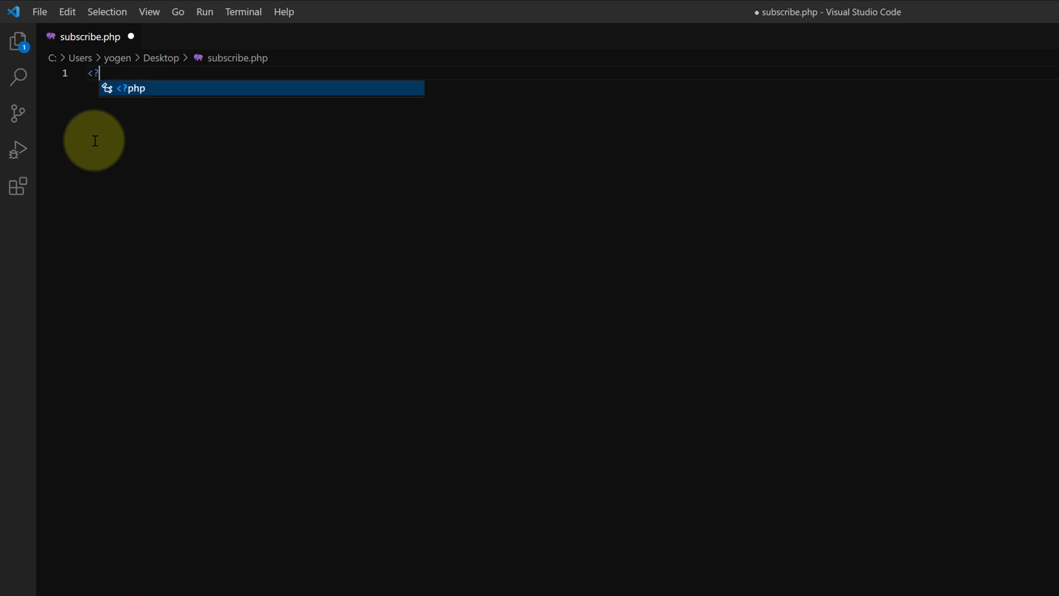
Step: Write a <?php script that echoes "Subscribe Now!" and closes with ?>
key(Enter)
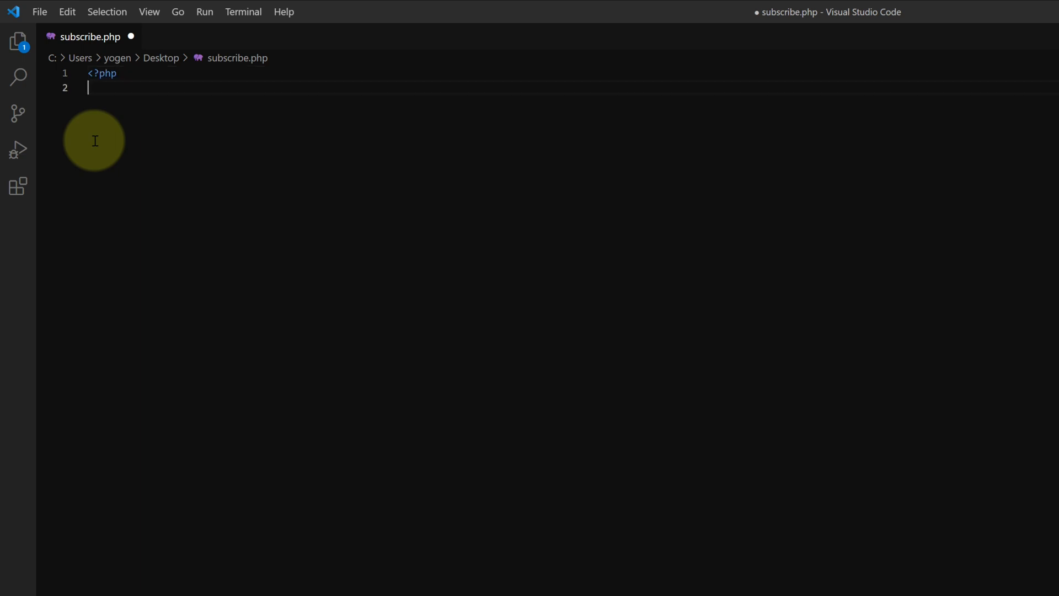
text(echo)
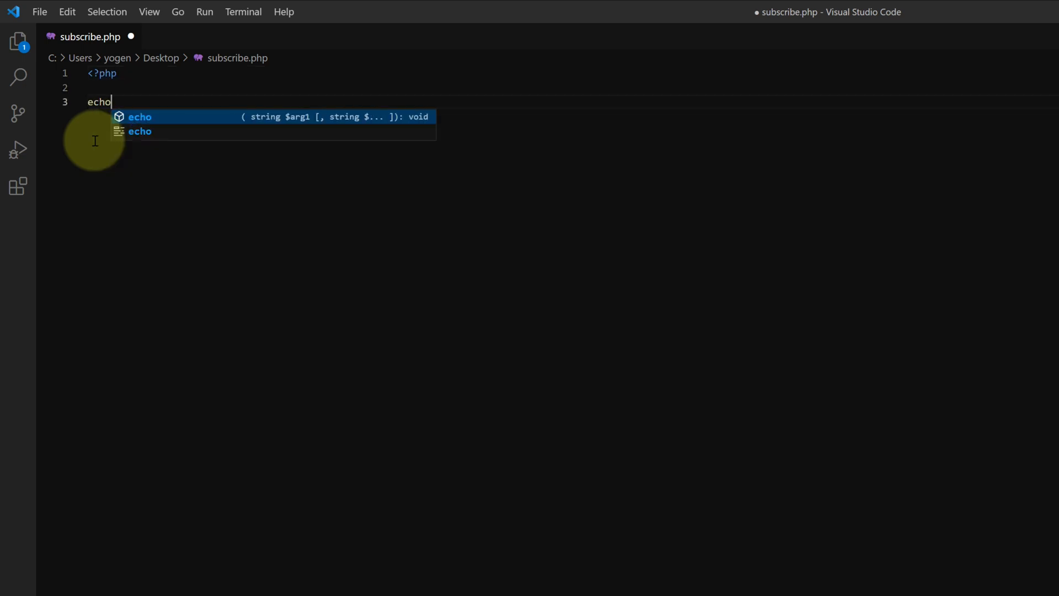
text("")
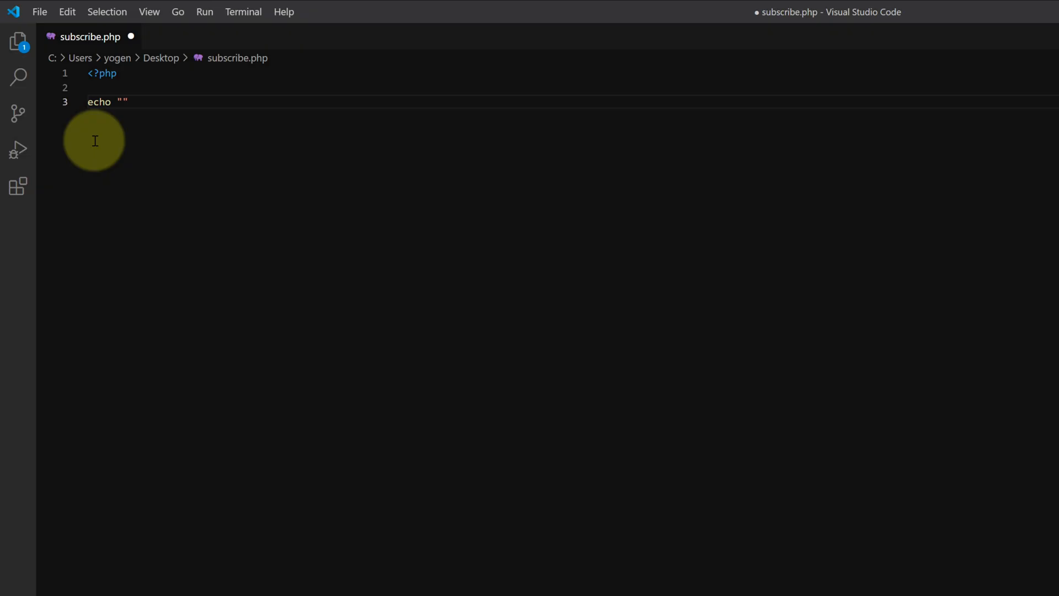
text(Subscribe Now!)
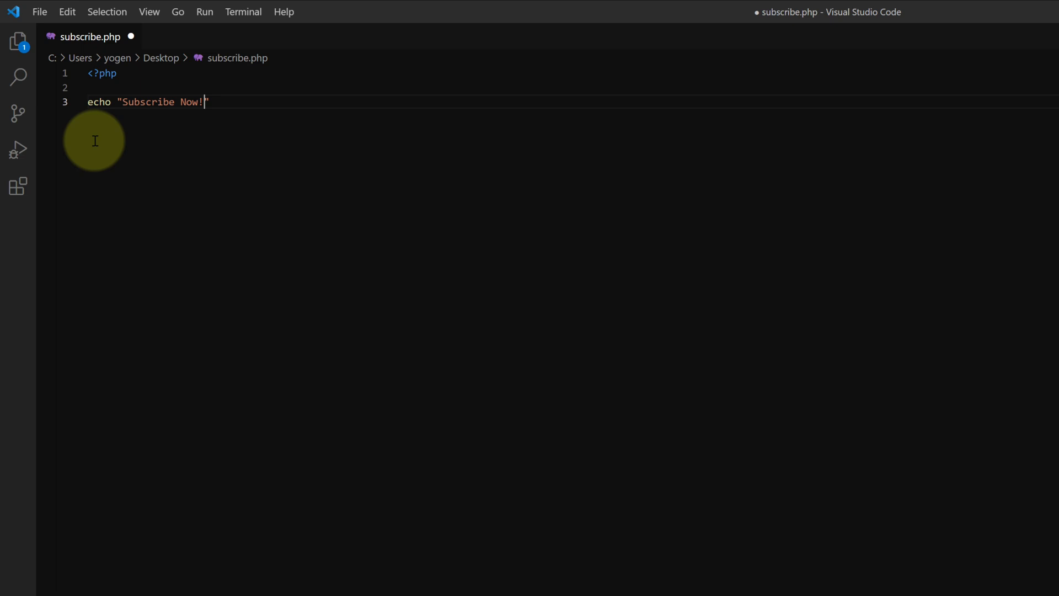
text(;)
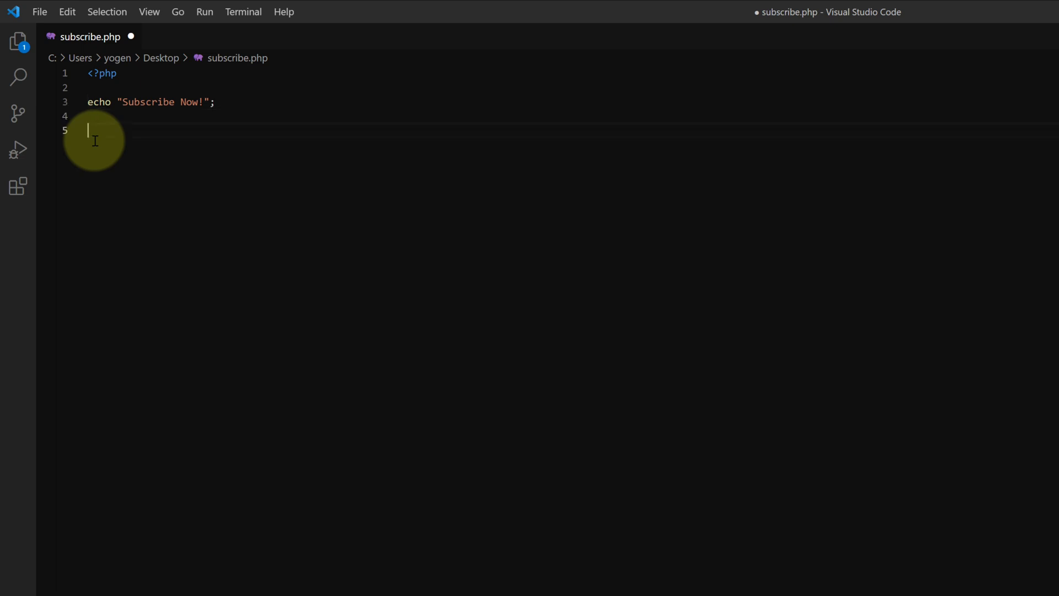
text(?)
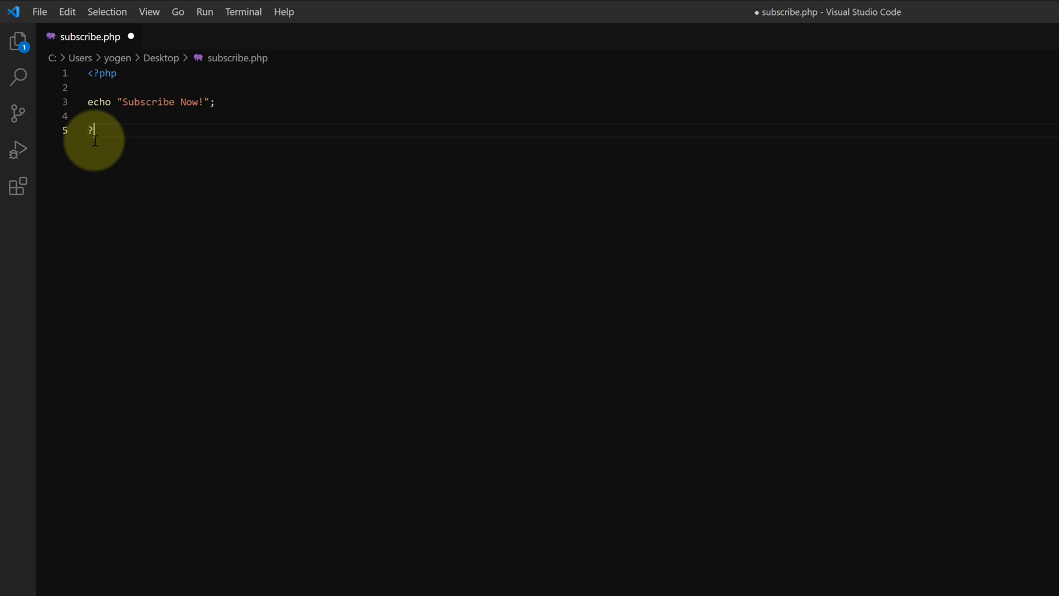
mouse_move(43, 70)
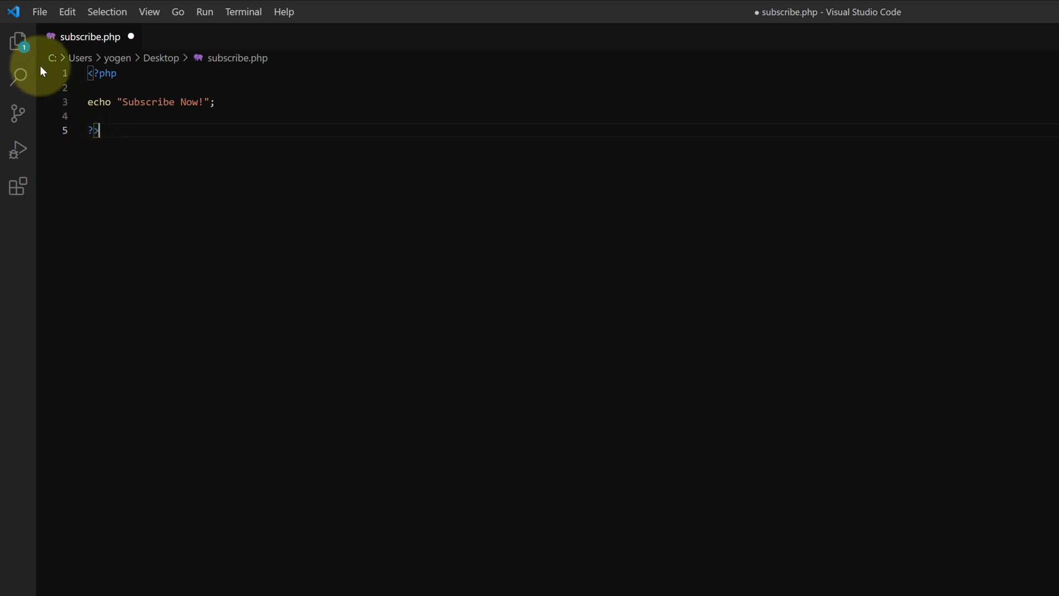
click(40, 12)
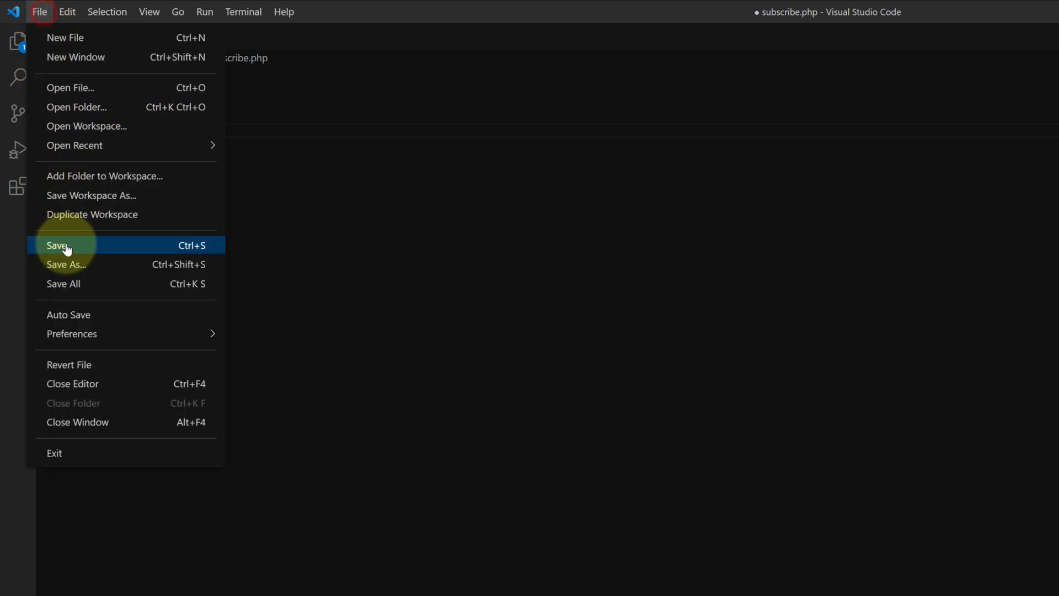
Step: Save subscribe.php and run it with Code Runner (Ctrl+Alt+N)
click(57, 245)
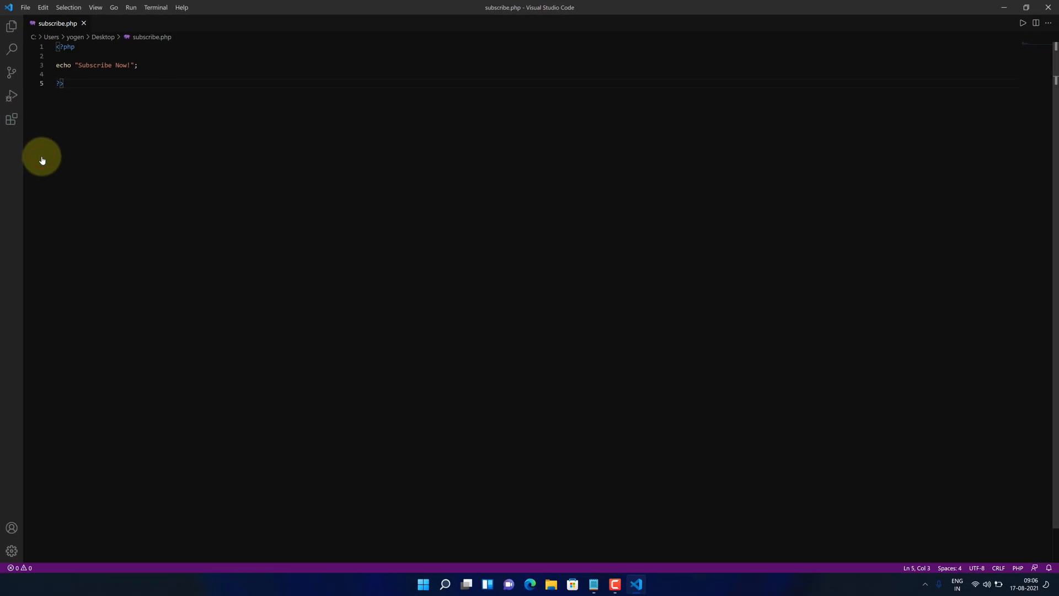
key(Ctrl+Alt+N)
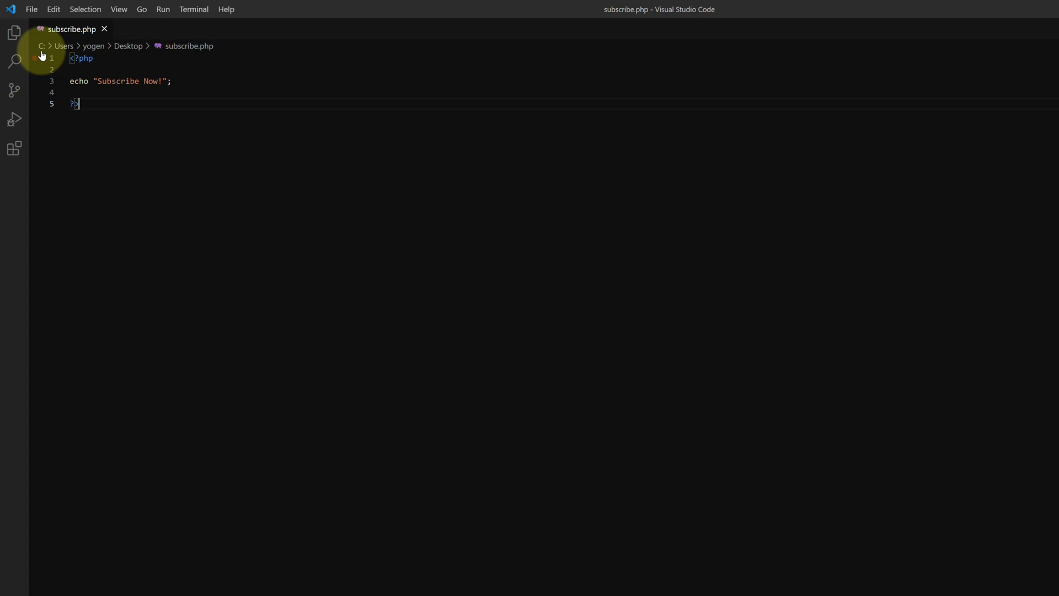
Step: Create a blank file and save it on the Desktop as inputprogram.php
click(31, 9)
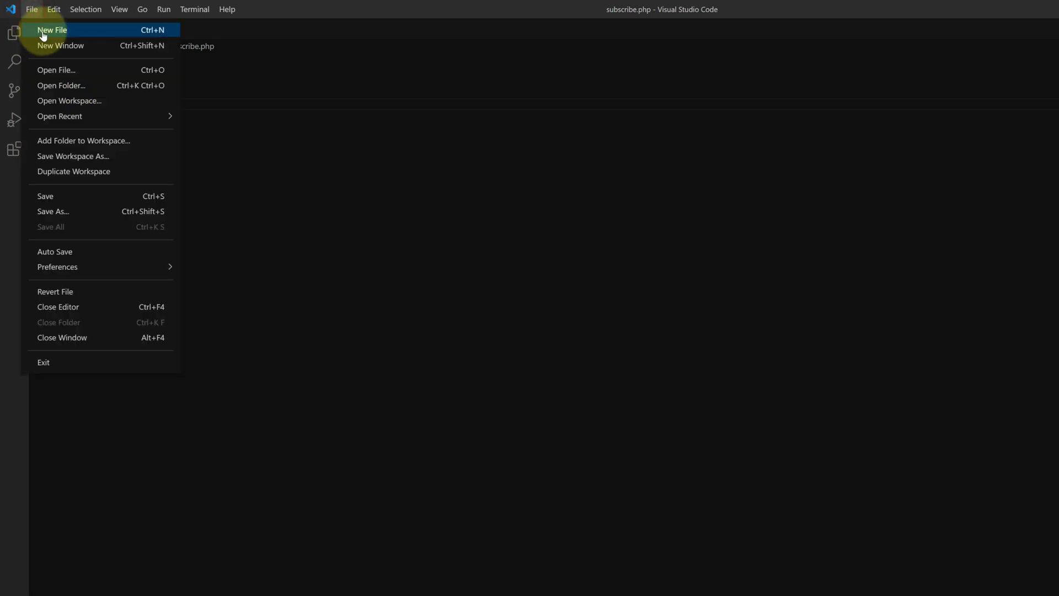
click(53, 29)
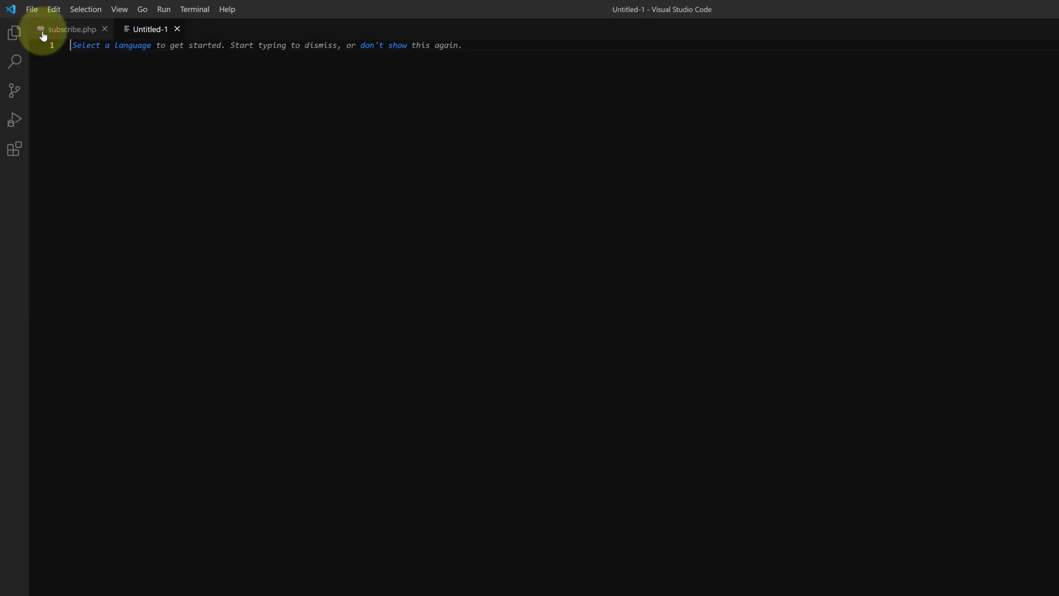
click(33, 9)
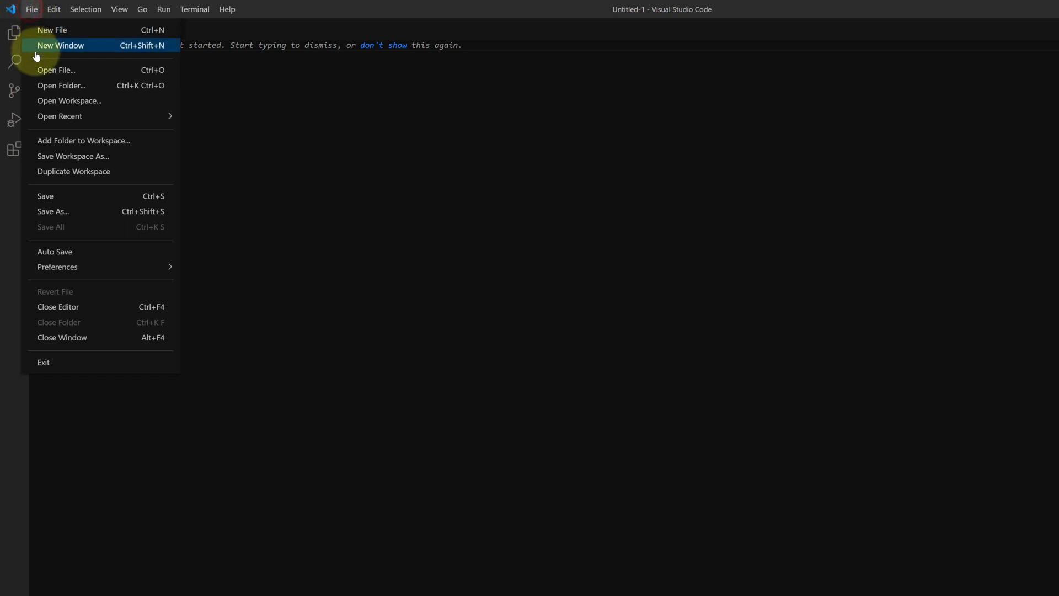
click(53, 211)
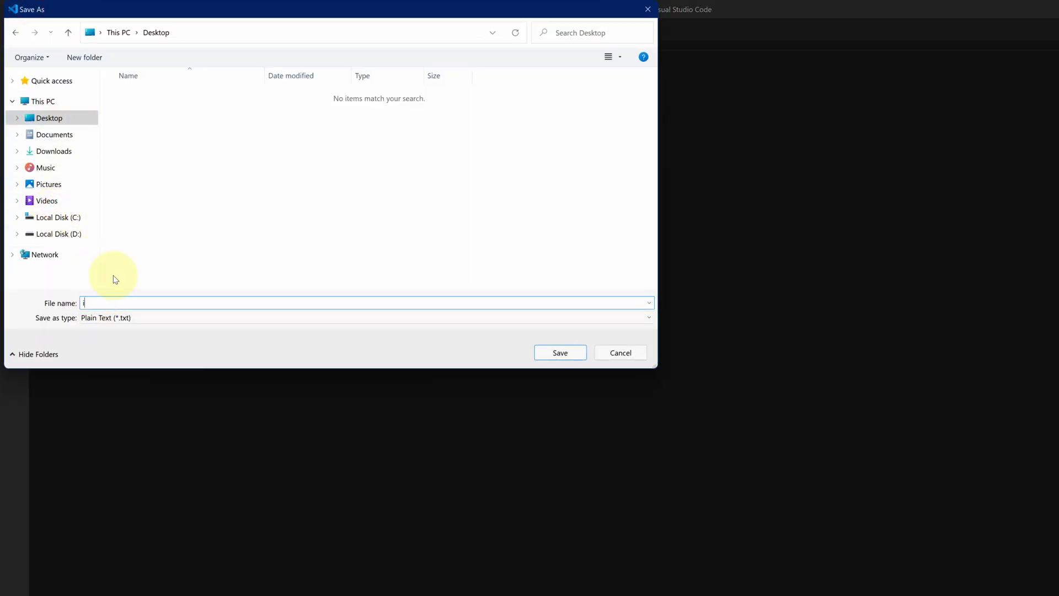
text(inputprogram.php)
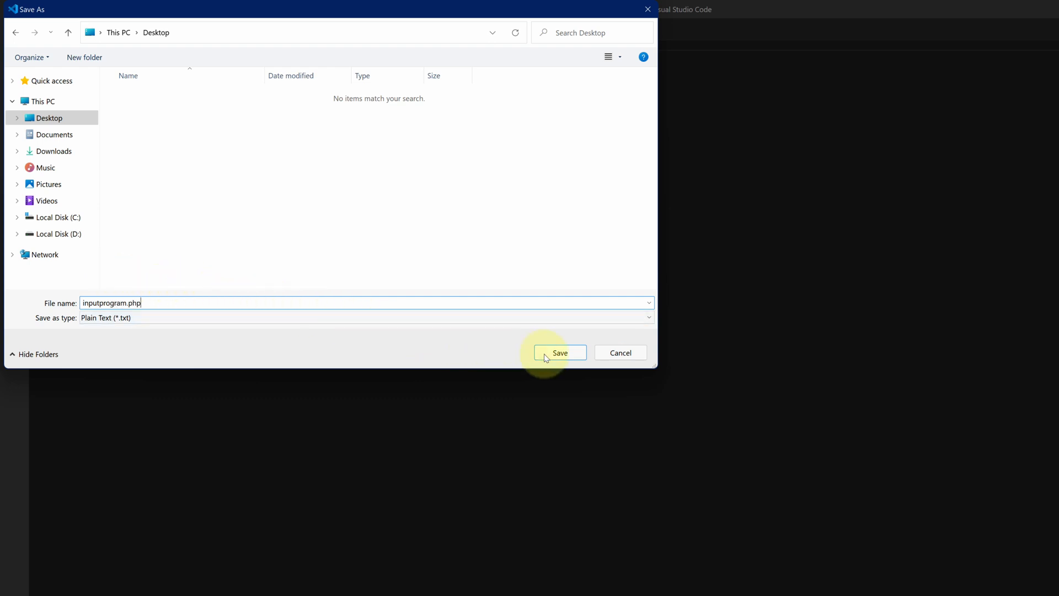
click(560, 353)
text($lastName = read)
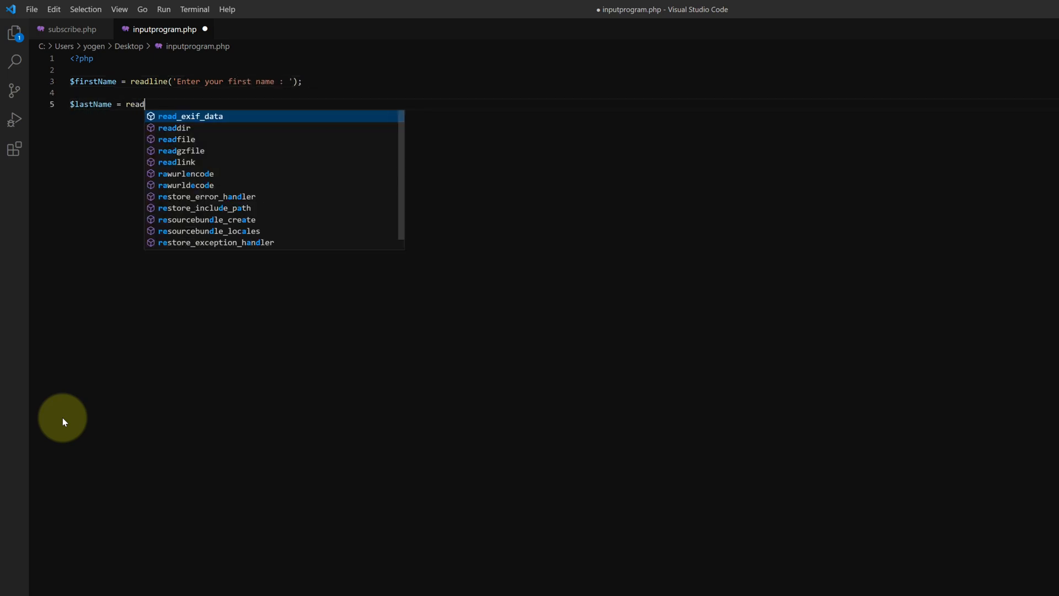
Step: Add the last-name readline prompt and echo "Your Full Name is " with $firstName and $lastName
text(line('Enter your last name : ');)
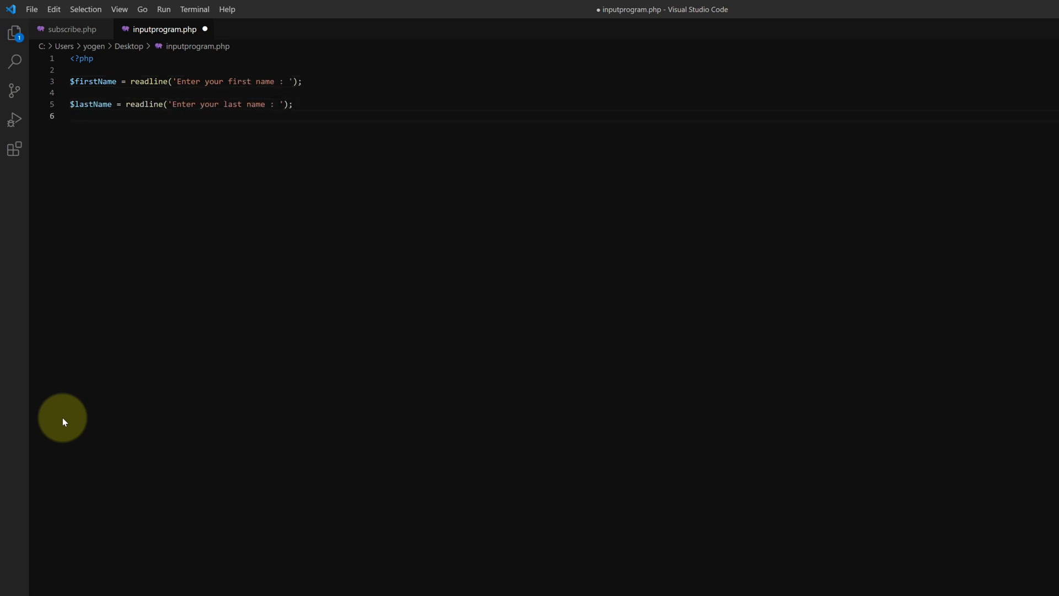
text(echo "Your Full Name is ")
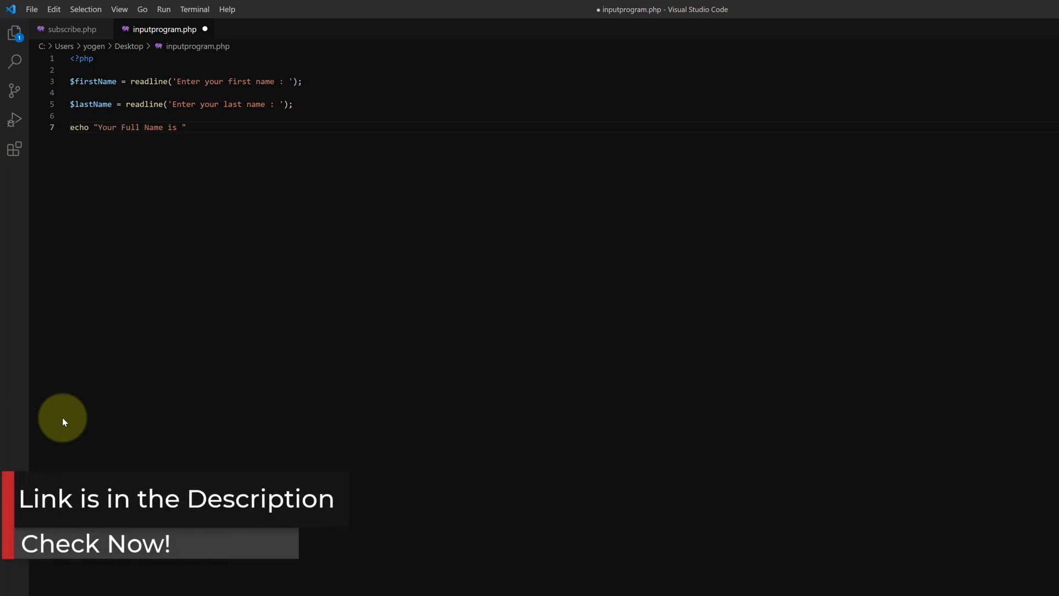
text(.$firstName.")
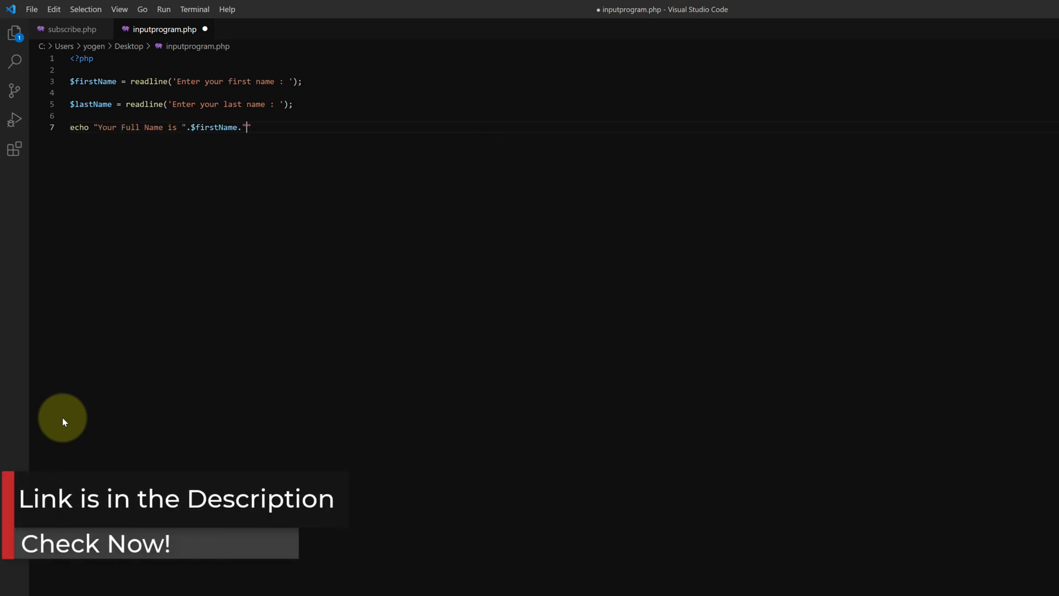
text(".$lastName;)
text(?>)
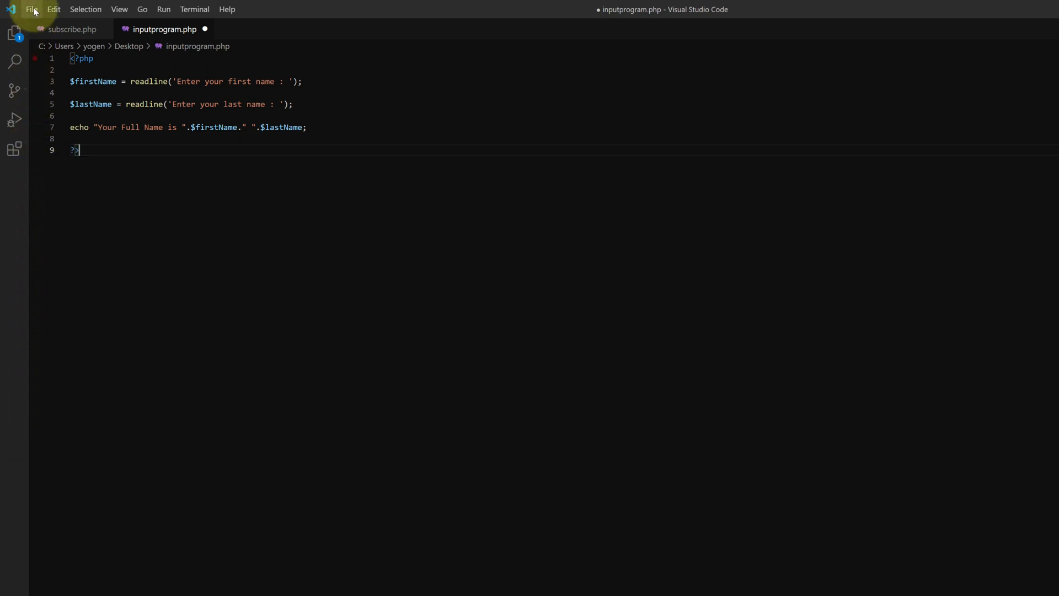
click(31, 25)
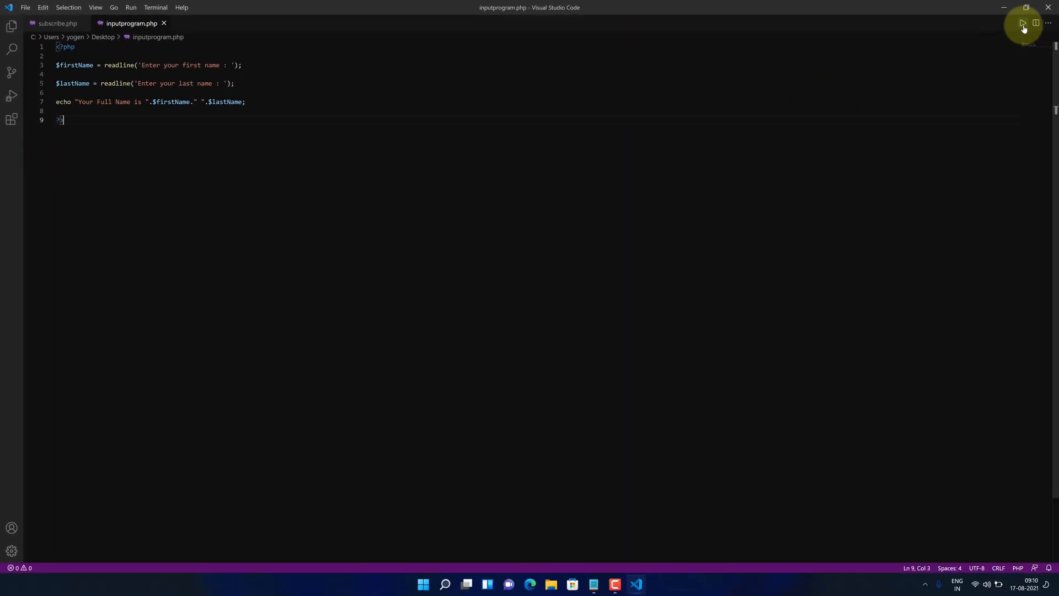
Step: Run inputprogram.php using the Run Code play button
click(1023, 23)
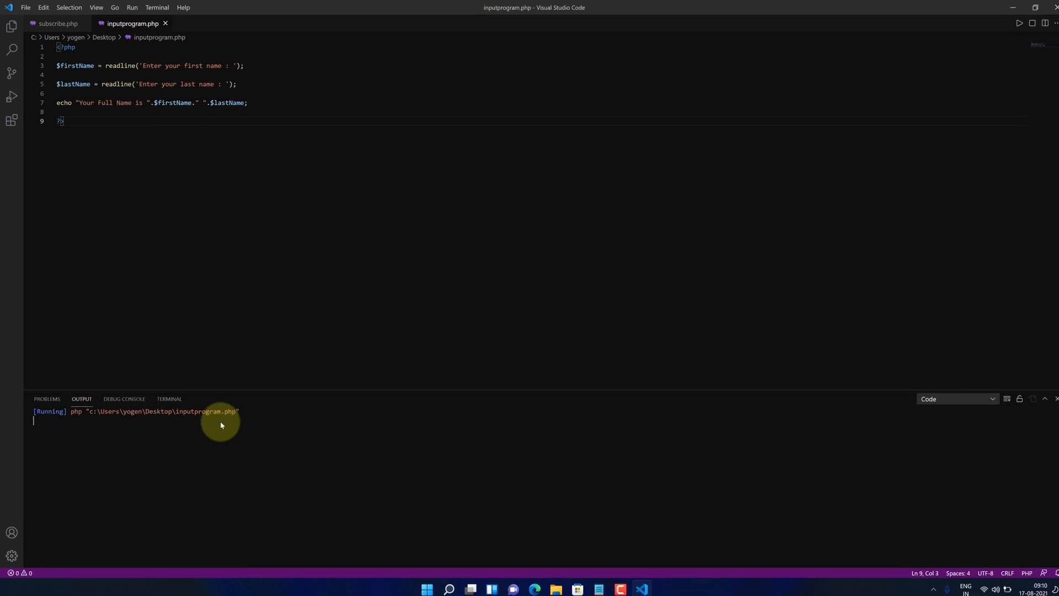
click(26, 9)
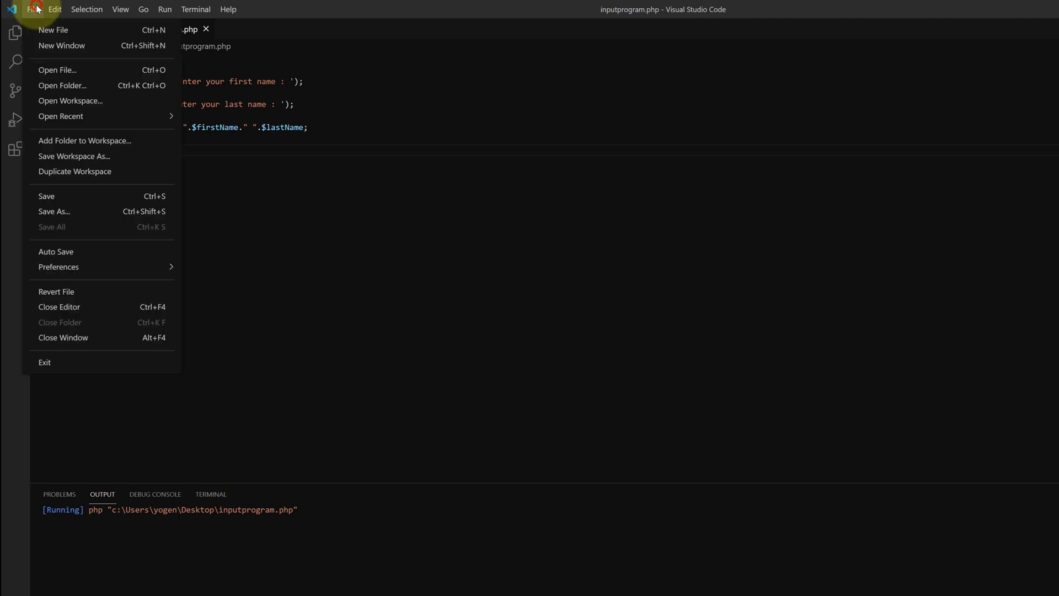
mouse_move(58, 267)
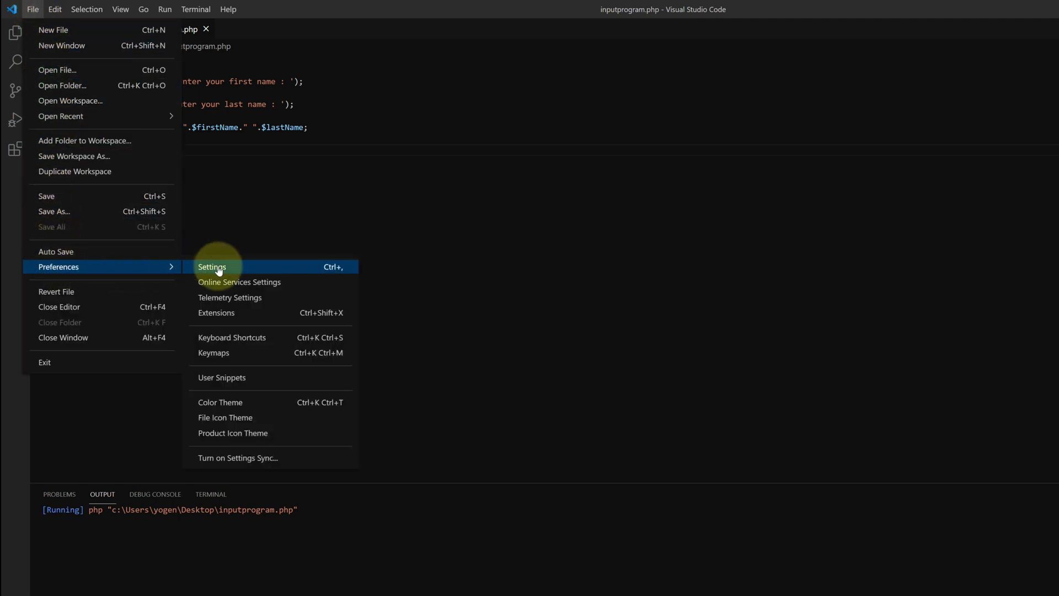
Step: Tick Code-runner: Run In Terminal in Settings, then close the Settings tab
click(212, 267)
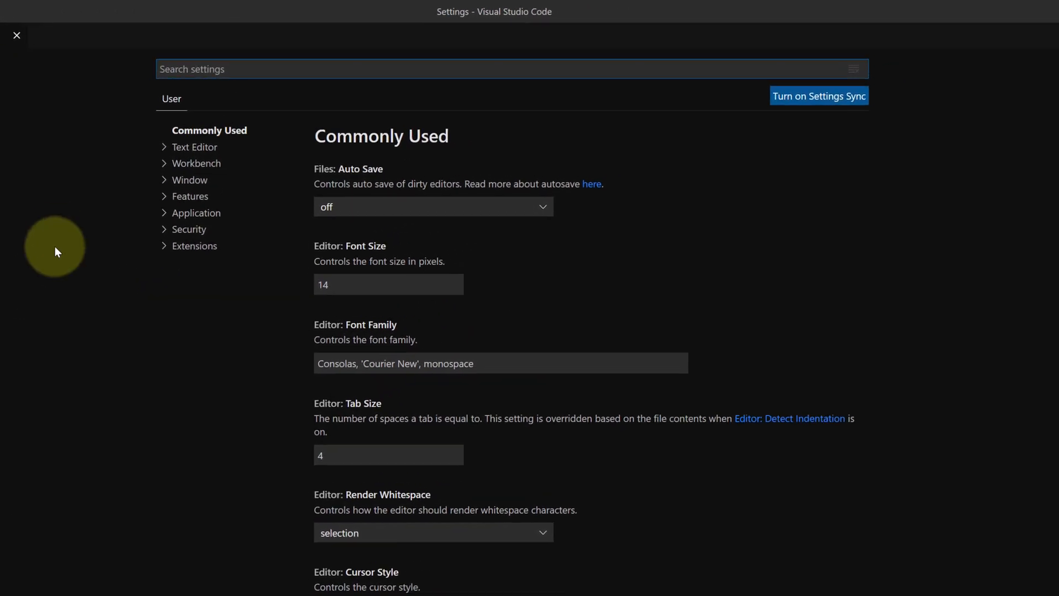
text(run in terminal)
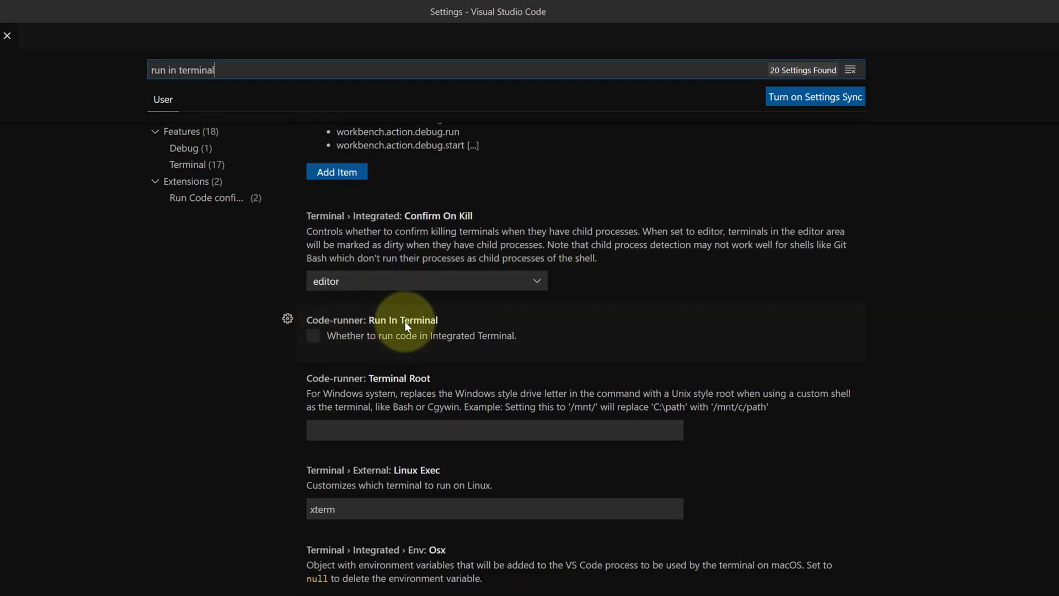
click(313, 336)
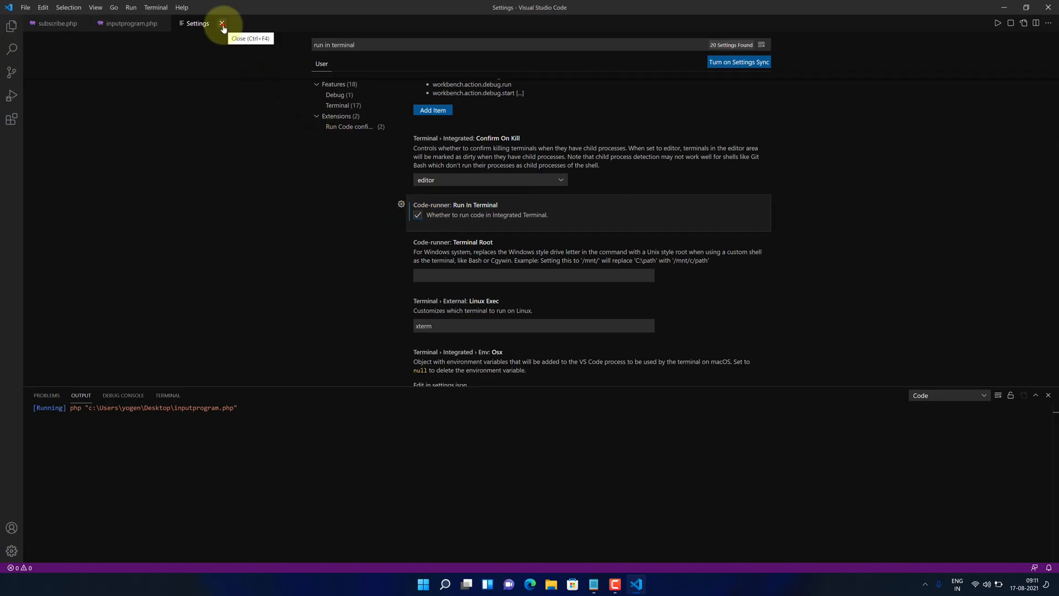
click(222, 23)
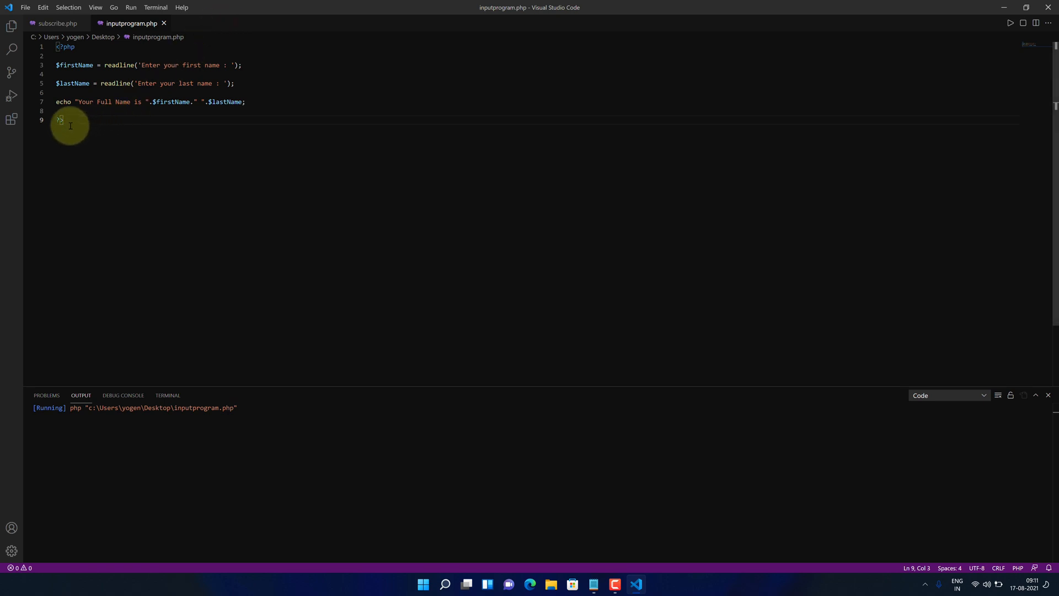
Step: Stop the waiting inputprogram.php run with Ctrl+Alt+M and run it again
click(1009, 23)
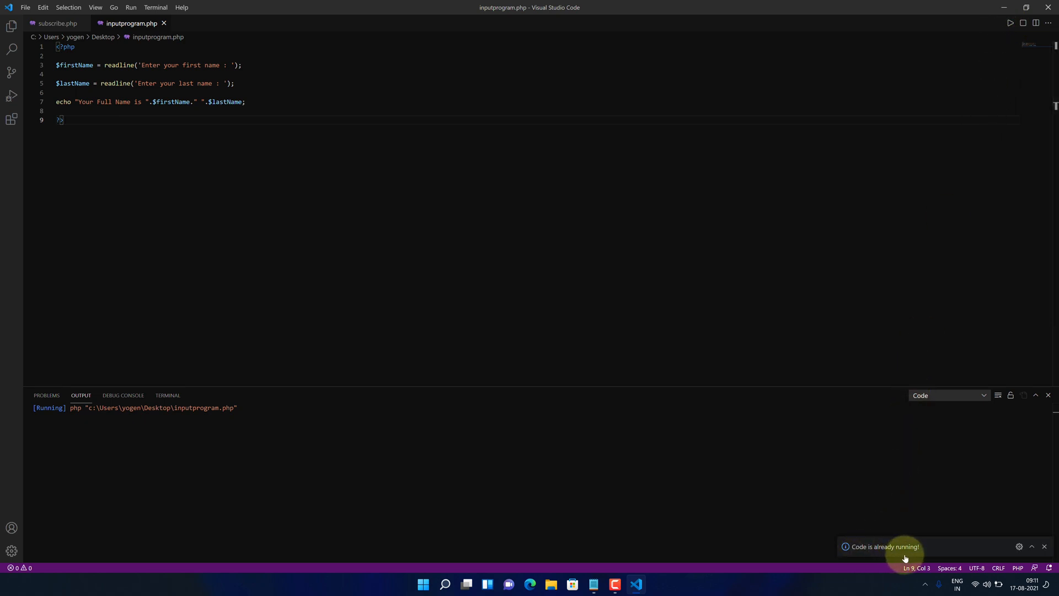
mouse_move(608, 414)
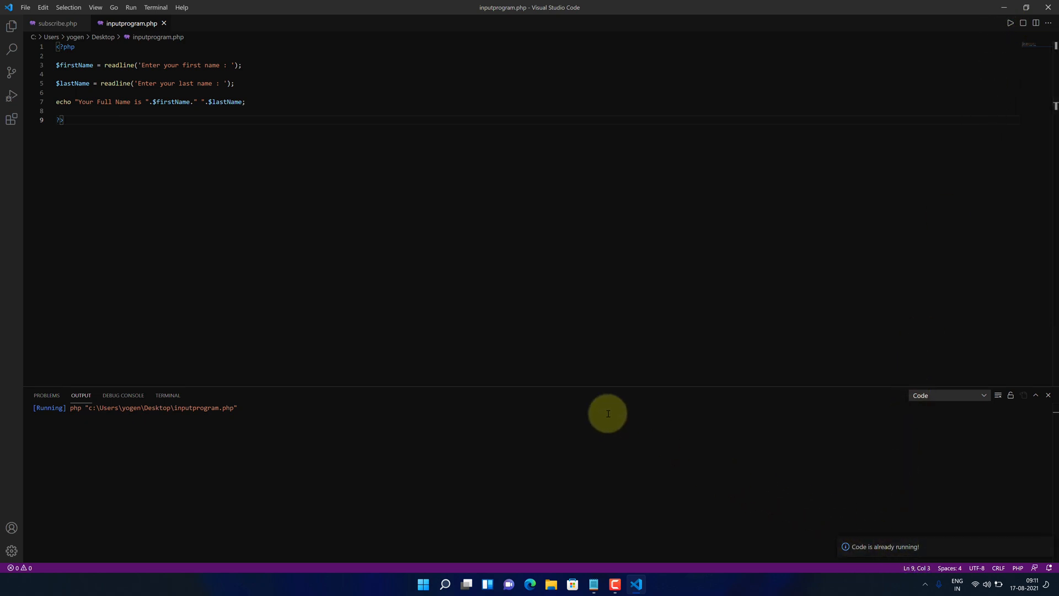
key(Ctrl+Alt+M)
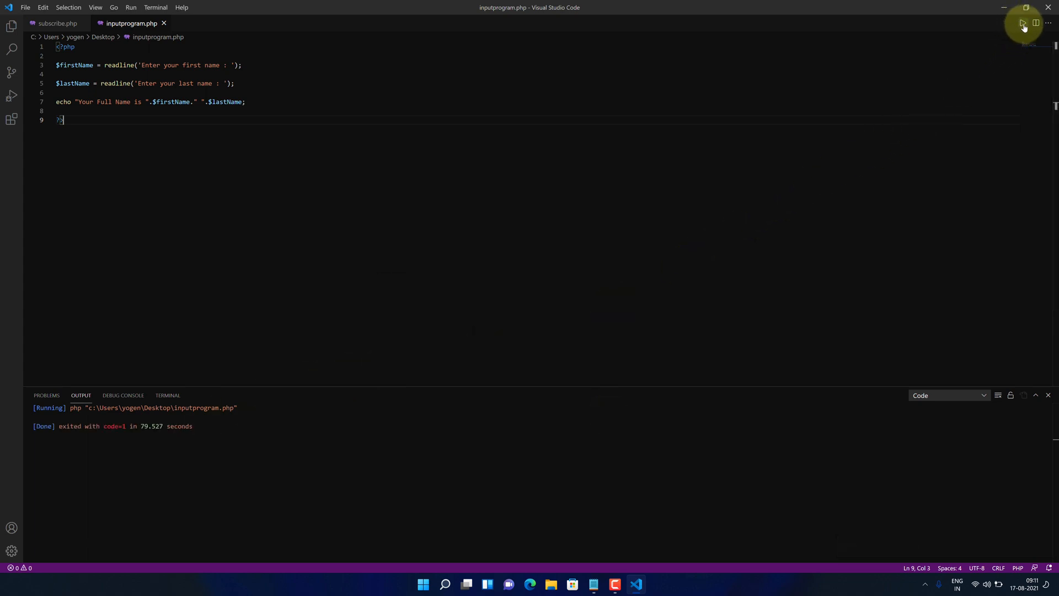
click(1023, 23)
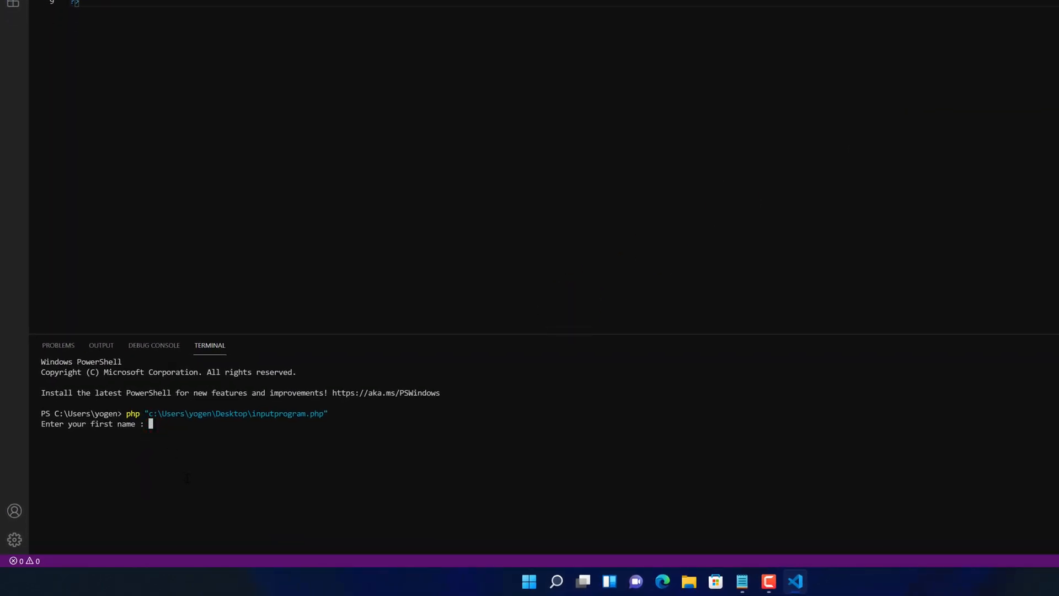
text(Yogendra)
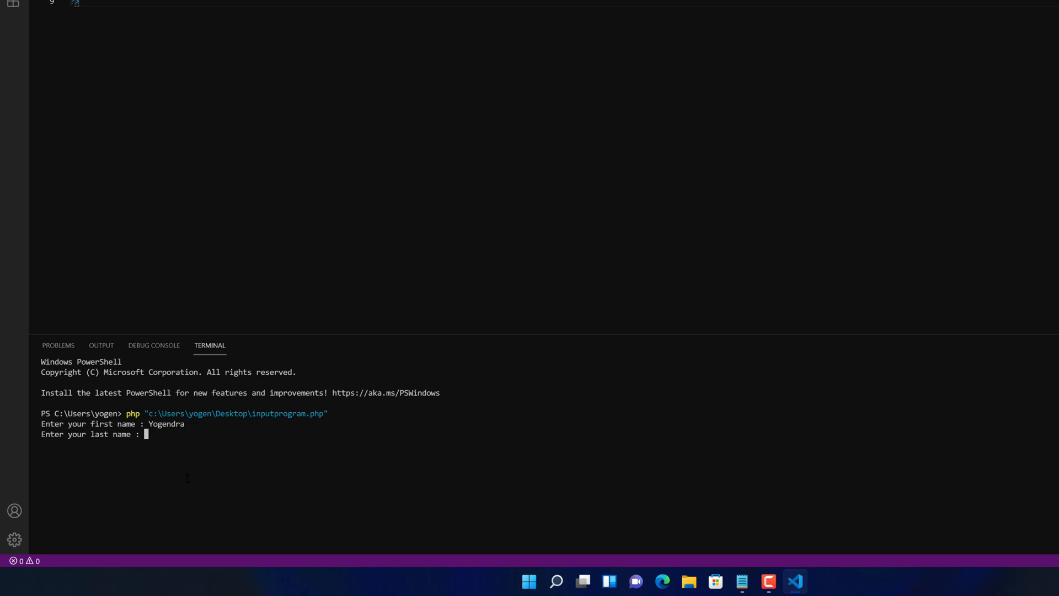
text(Singh)
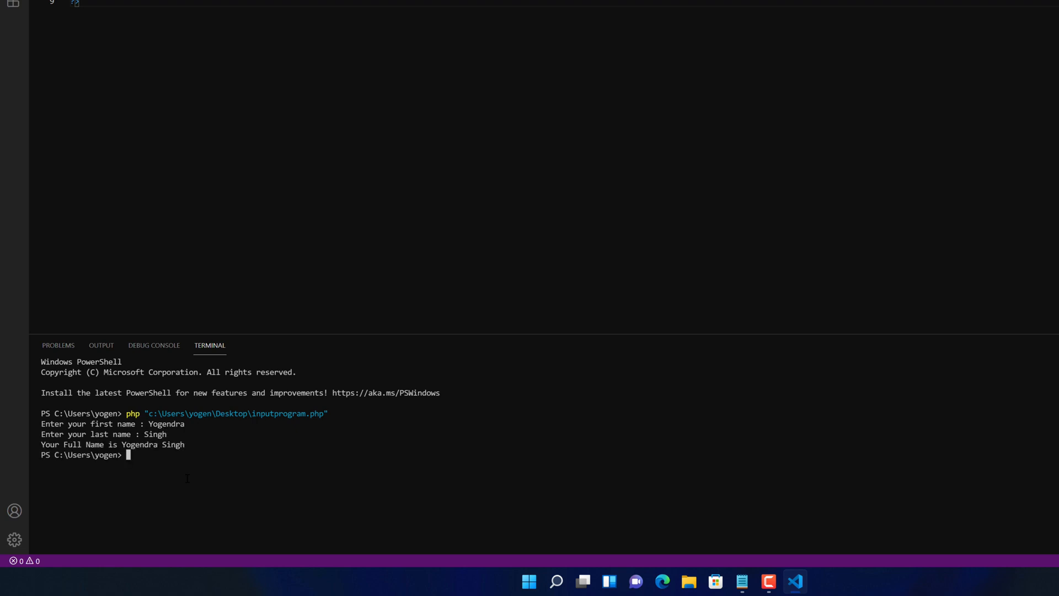